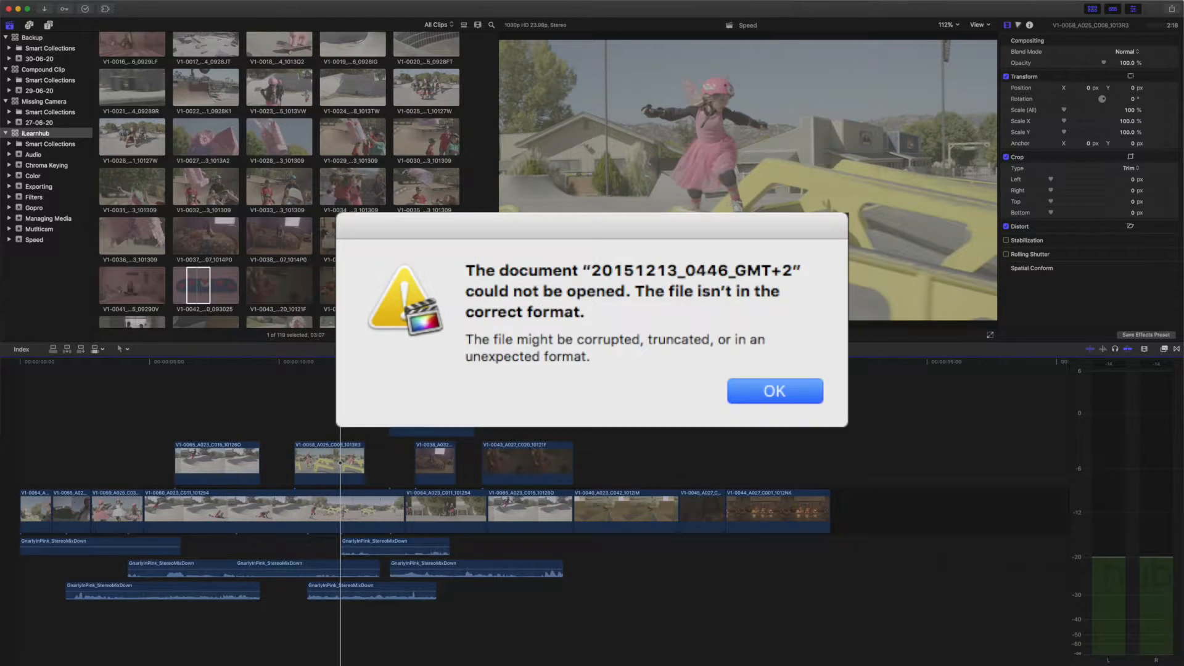
# - Dismiss the 'could not be opened' alert and the Problem Report window
pyautogui.click(773, 391)
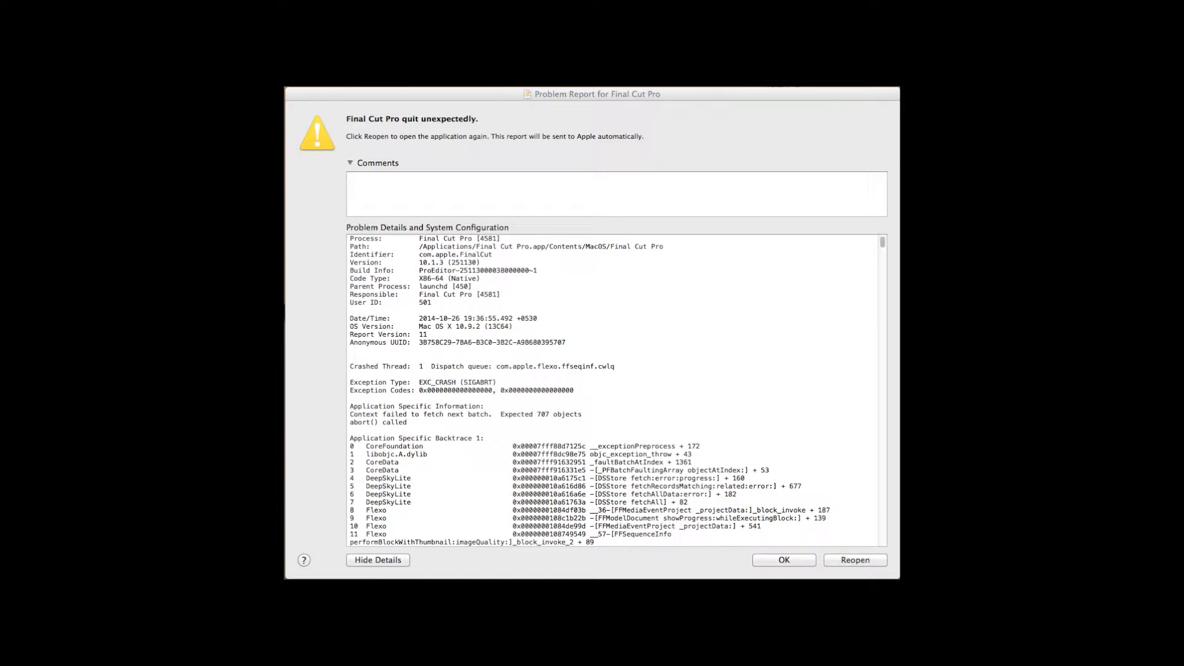
pyautogui.click(854, 560)
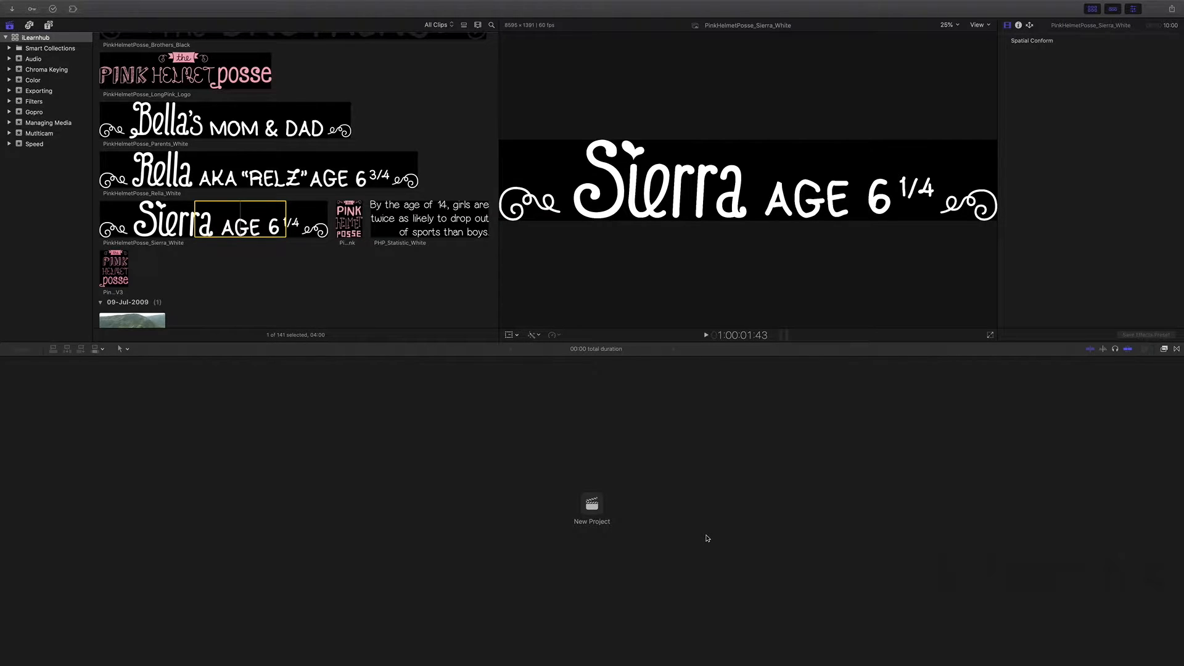
# - Browse the File menu's library commands with the iLearnhub library open
pyautogui.click(126, 9)
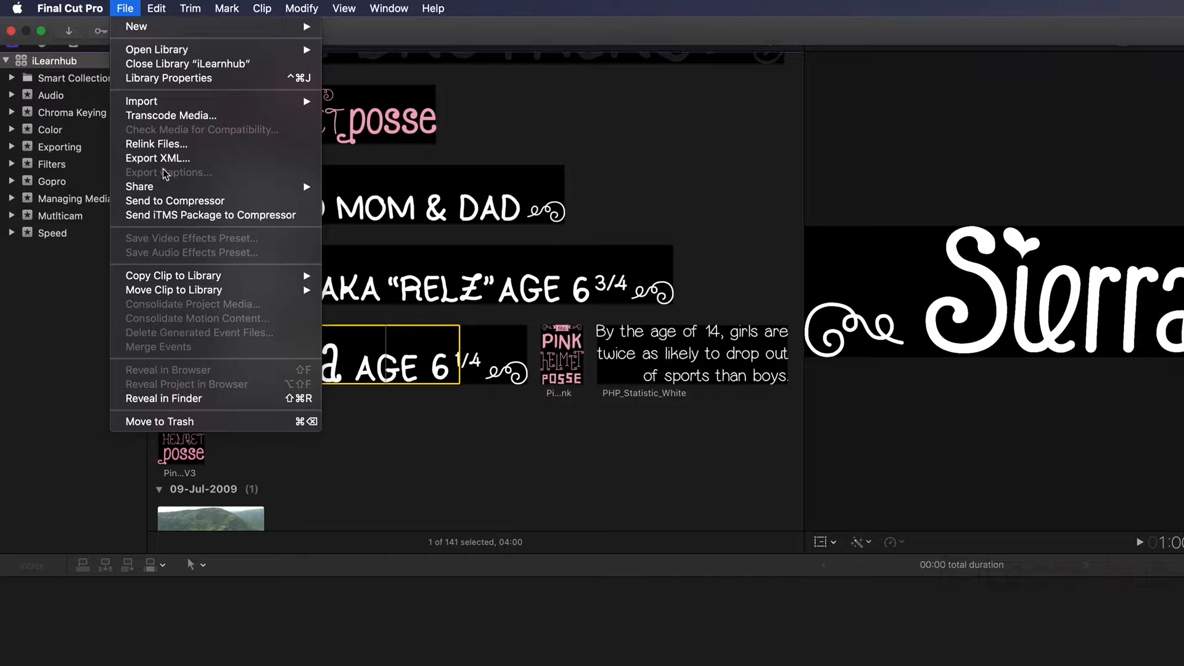
pyautogui.moveTo(157, 145)
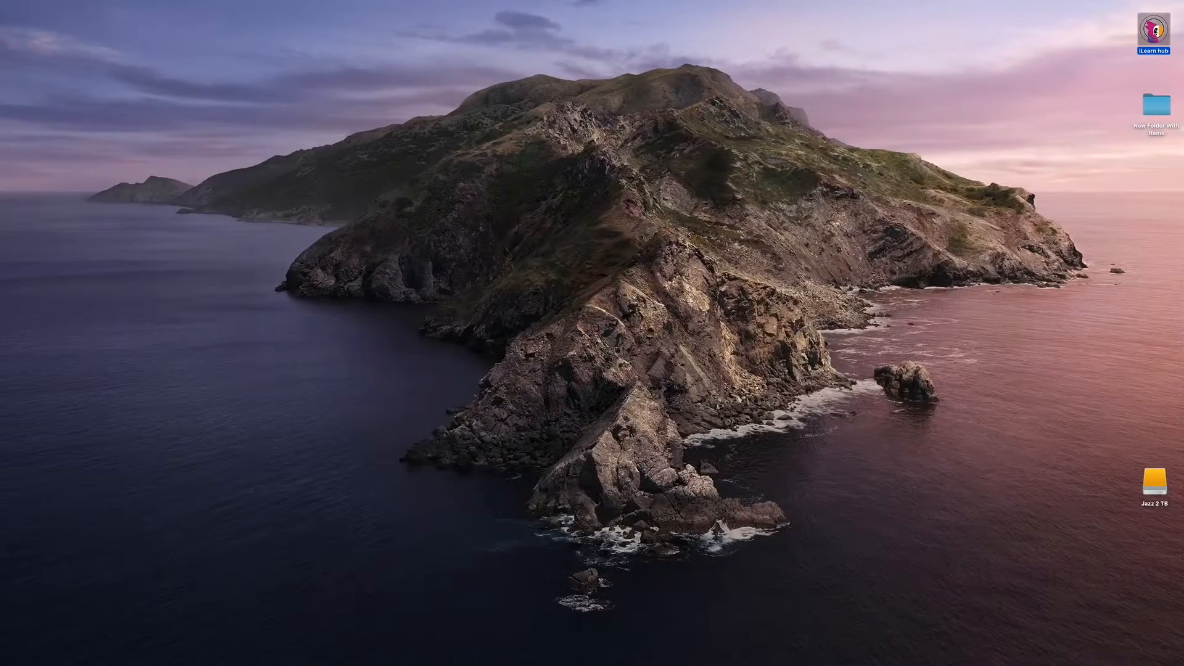
# - Navigate the iLearn hub drive to Movies > Final Cut Backups > iLearnhub, listing seven dated backups
pyautogui.doubleClick(1154, 30)
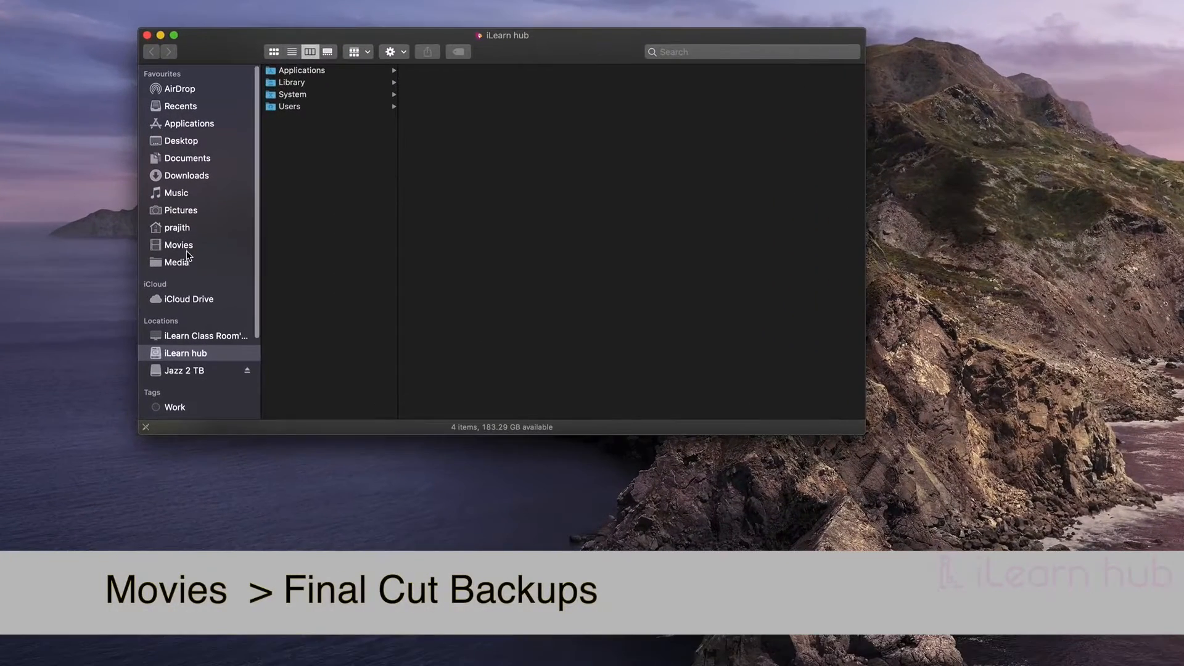
pyautogui.click(179, 244)
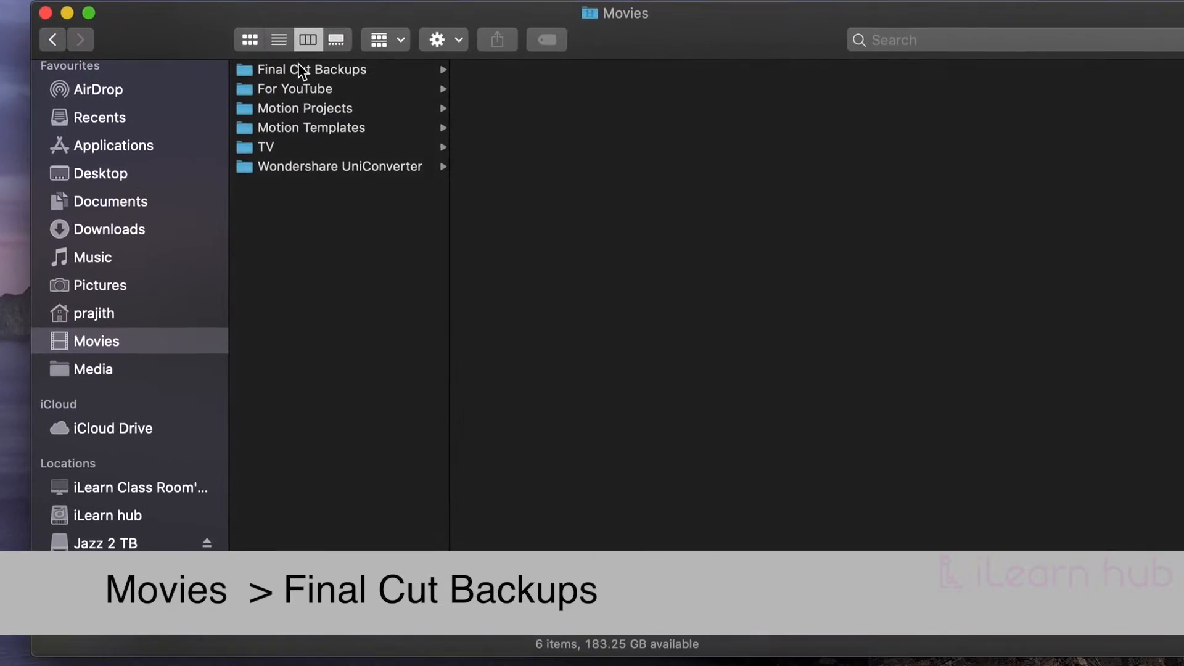
pyautogui.click(311, 69)
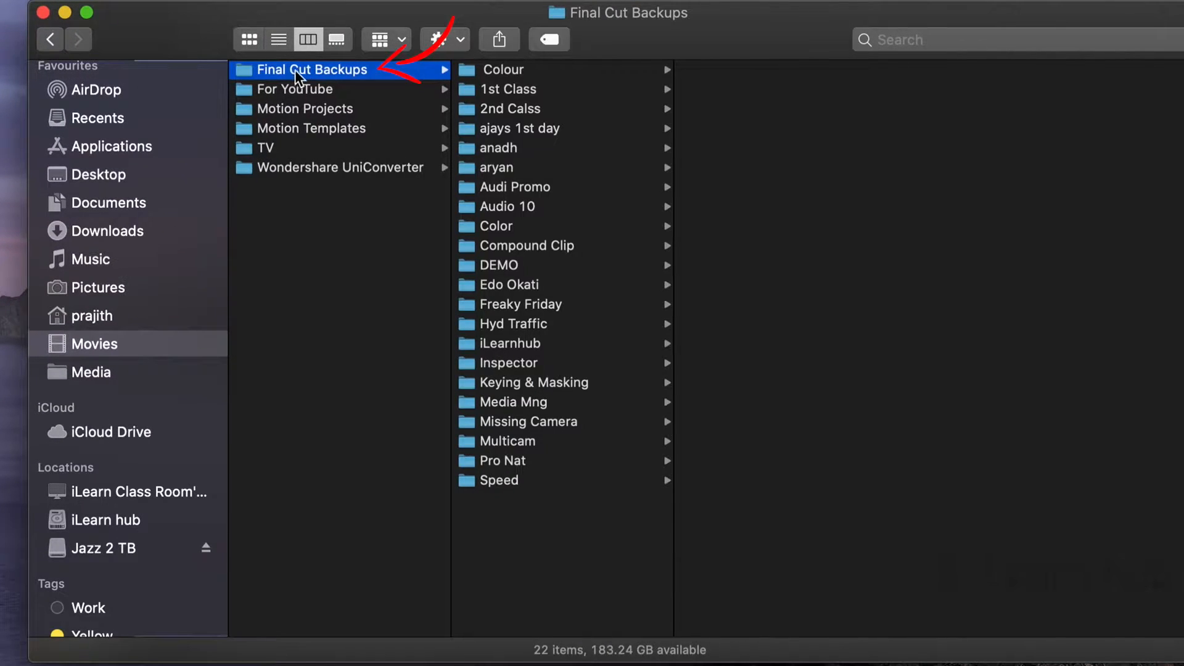
pyautogui.moveTo(506, 169)
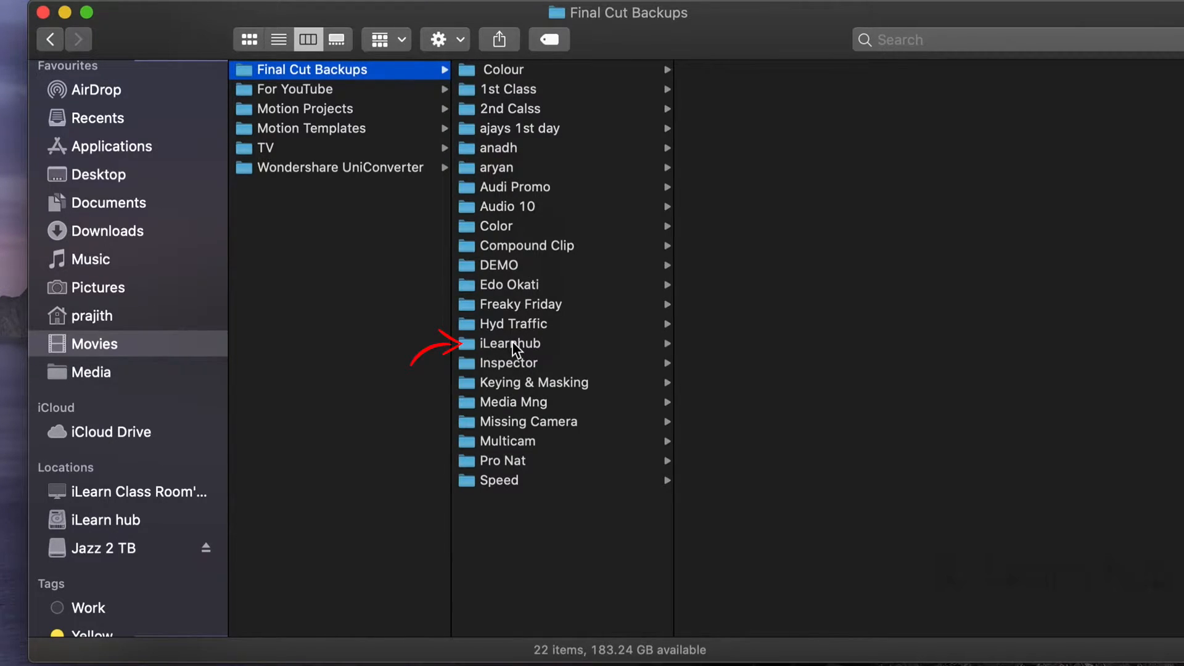
pyautogui.click(508, 343)
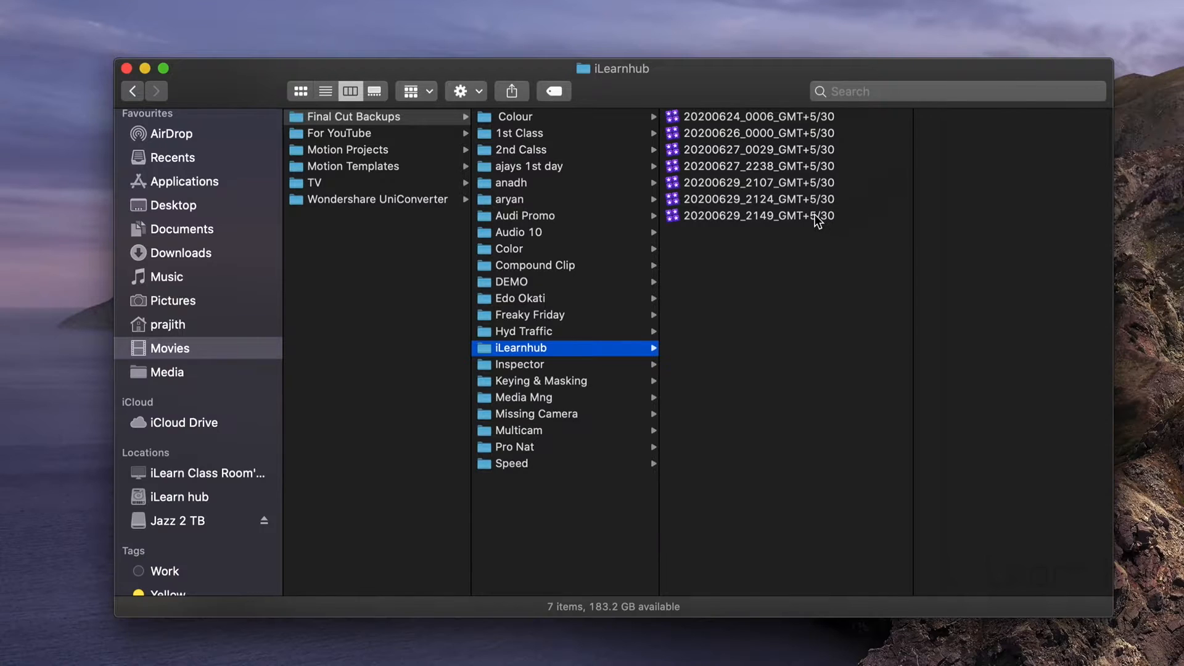
pyautogui.click(755, 216)
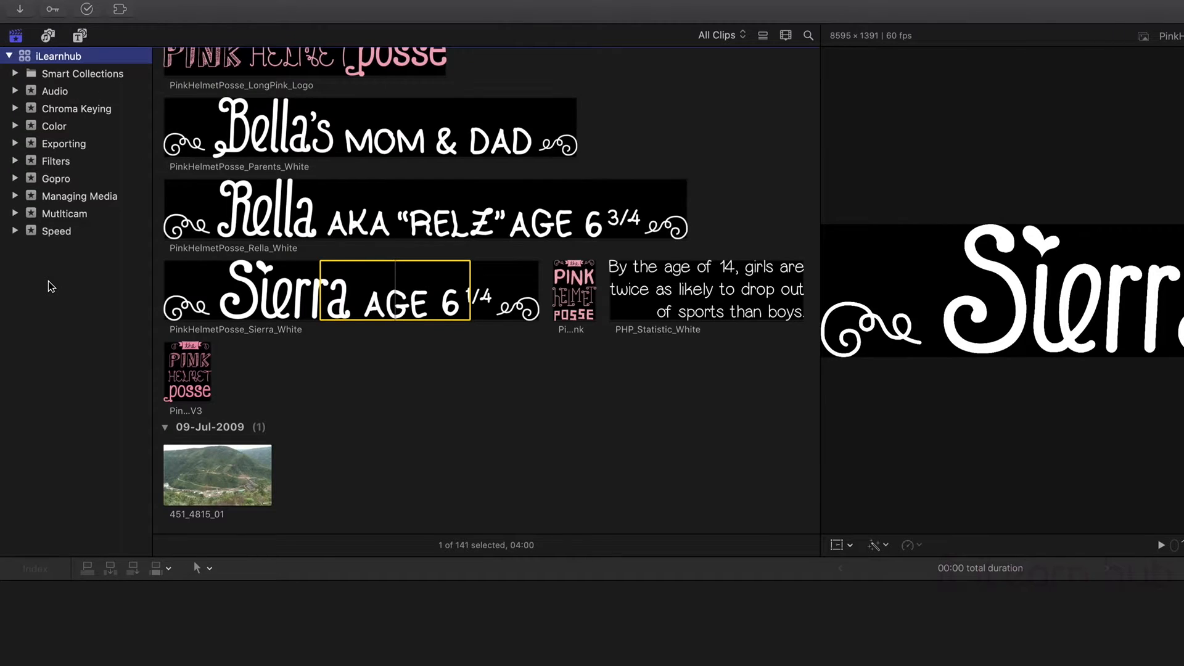
pyautogui.moveTo(64, 163)
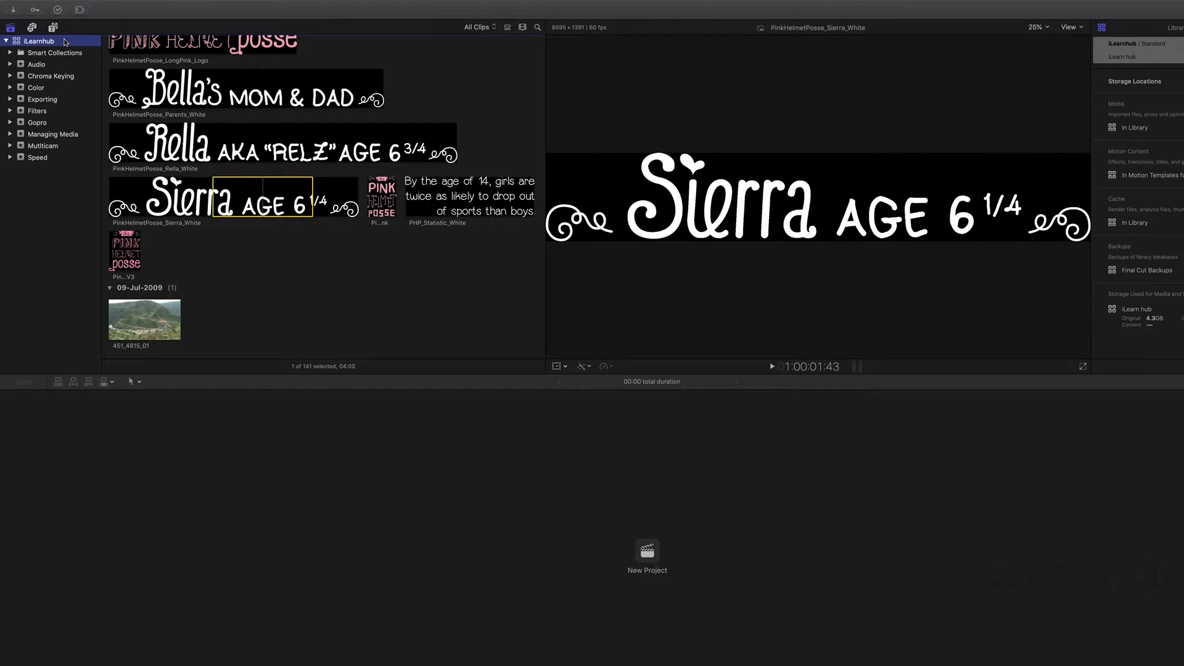
# - Restore the iLearnhub library from the 'Yesterday at 9:49 PM' backup as a new library copy
pyautogui.click(127, 9)
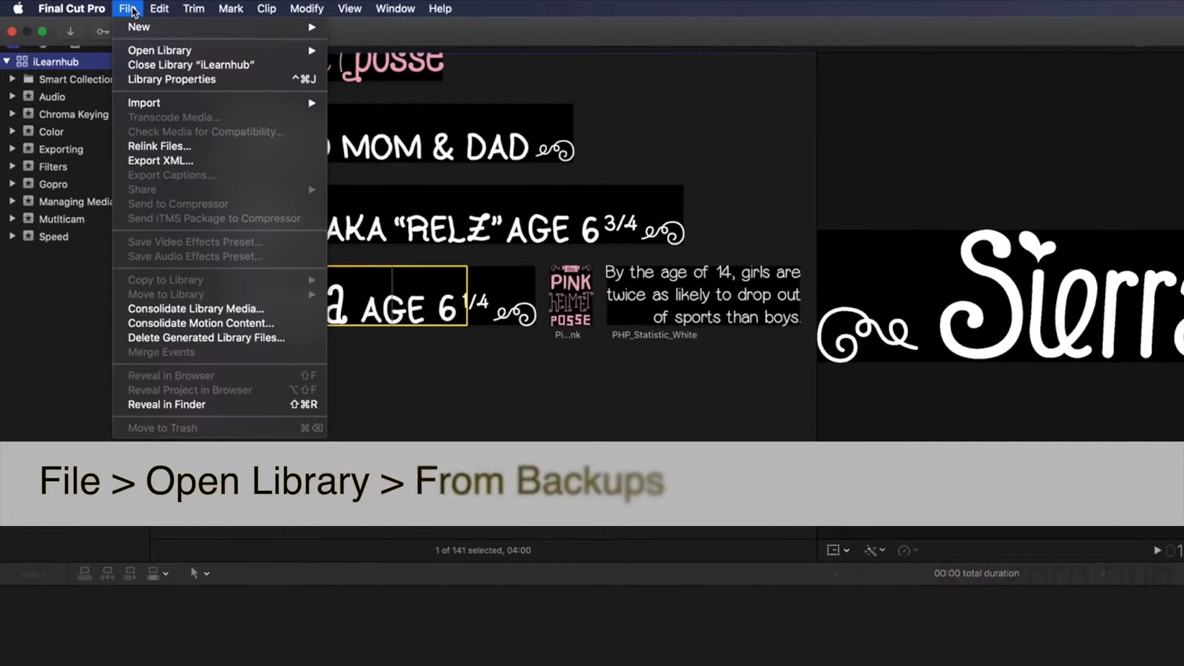
pyautogui.moveTo(159, 49)
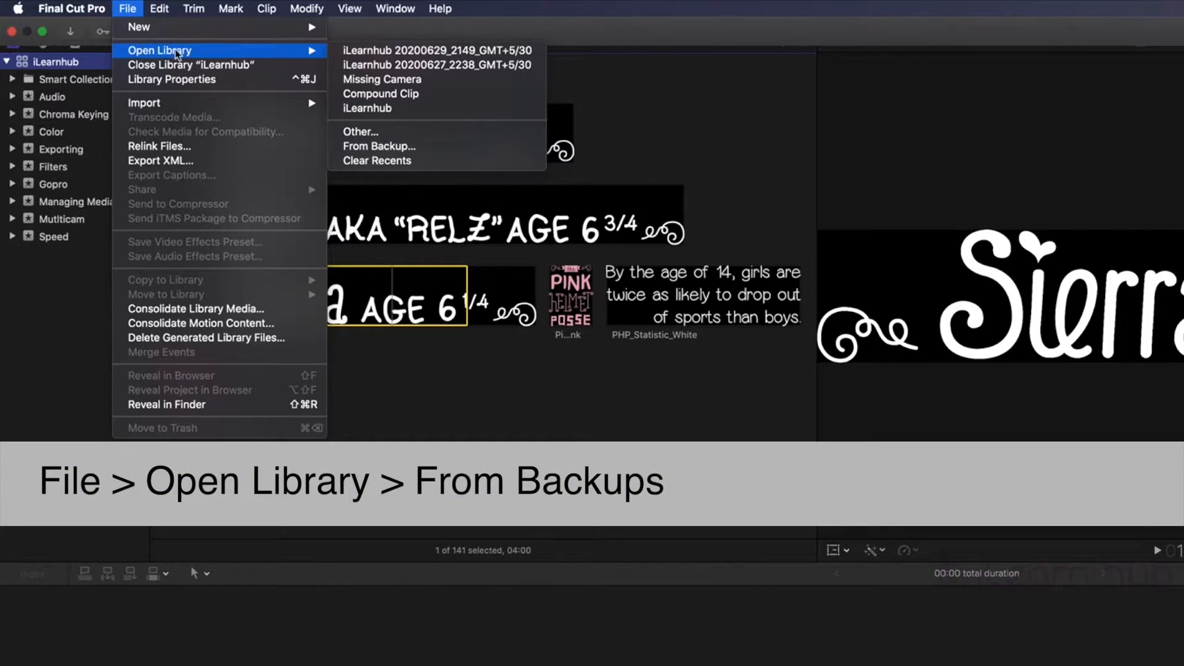
pyautogui.moveTo(379, 146)
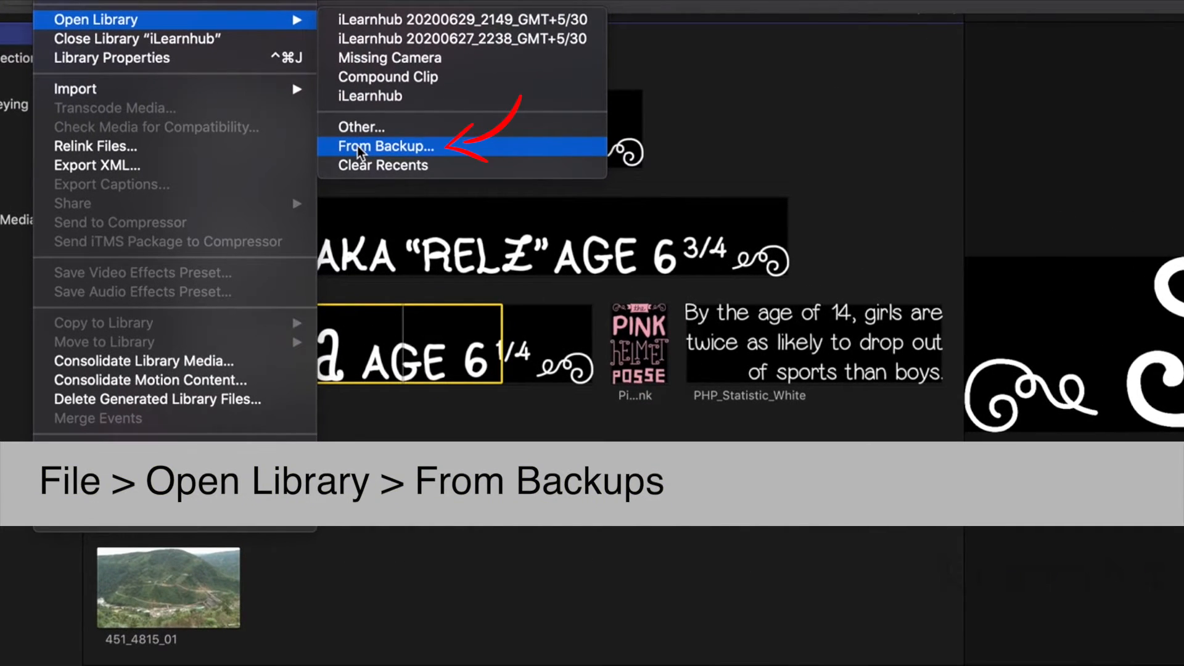
pyautogui.click(385, 147)
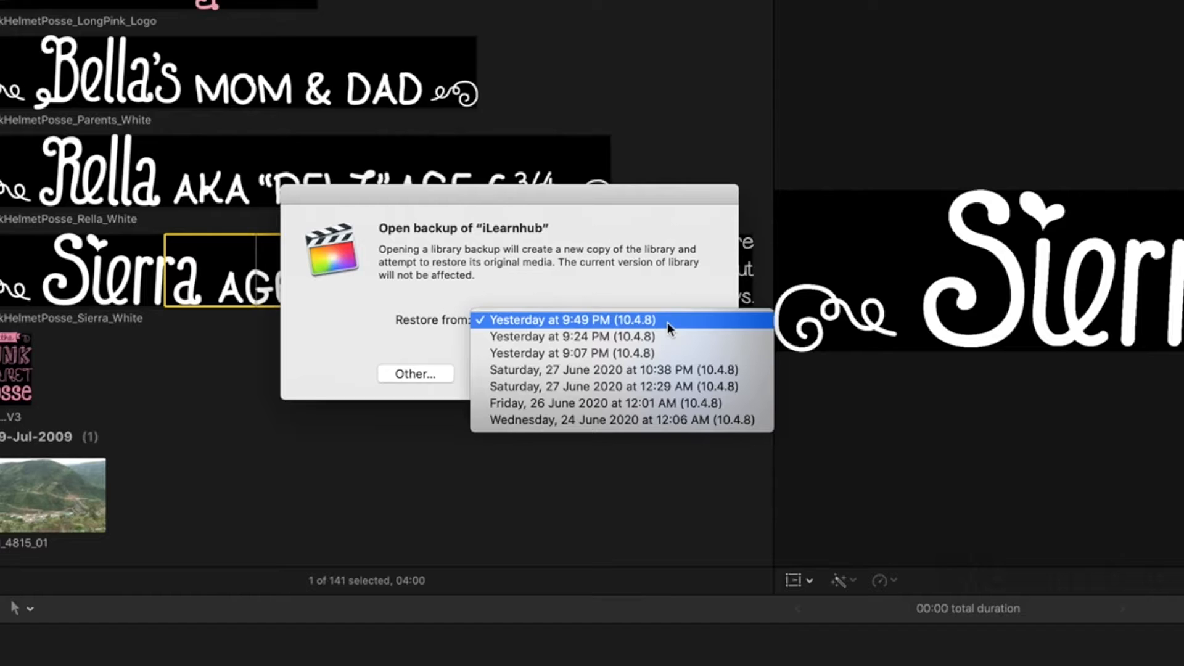
pyautogui.moveTo(502, 320)
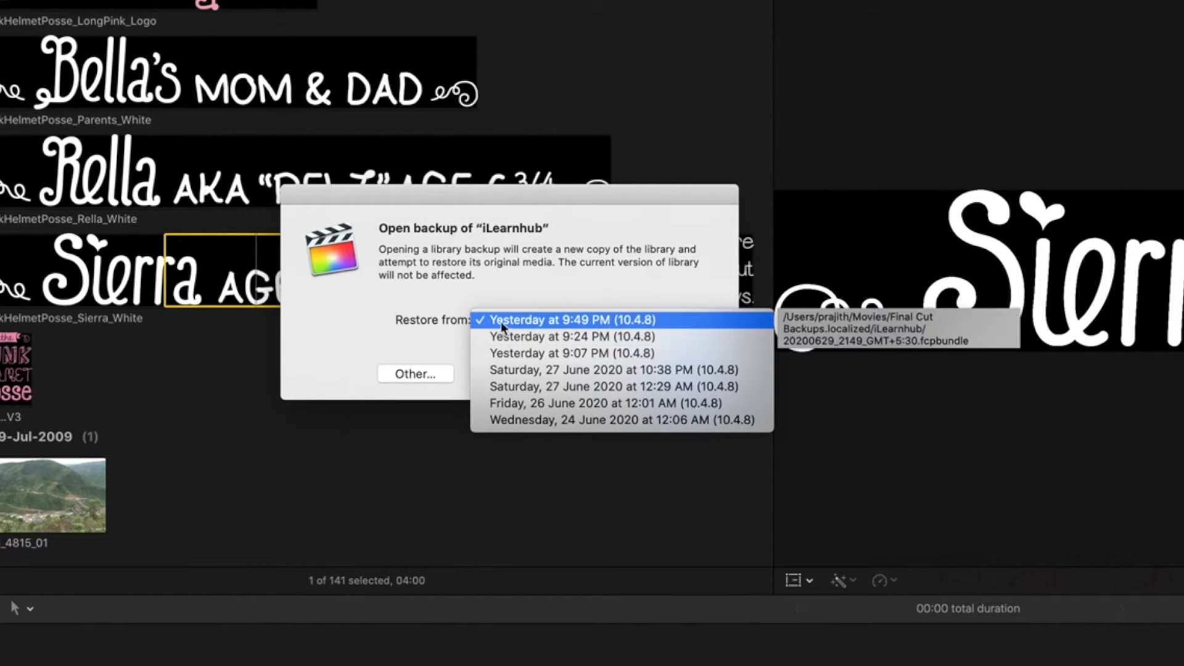
pyautogui.moveTo(589, 330)
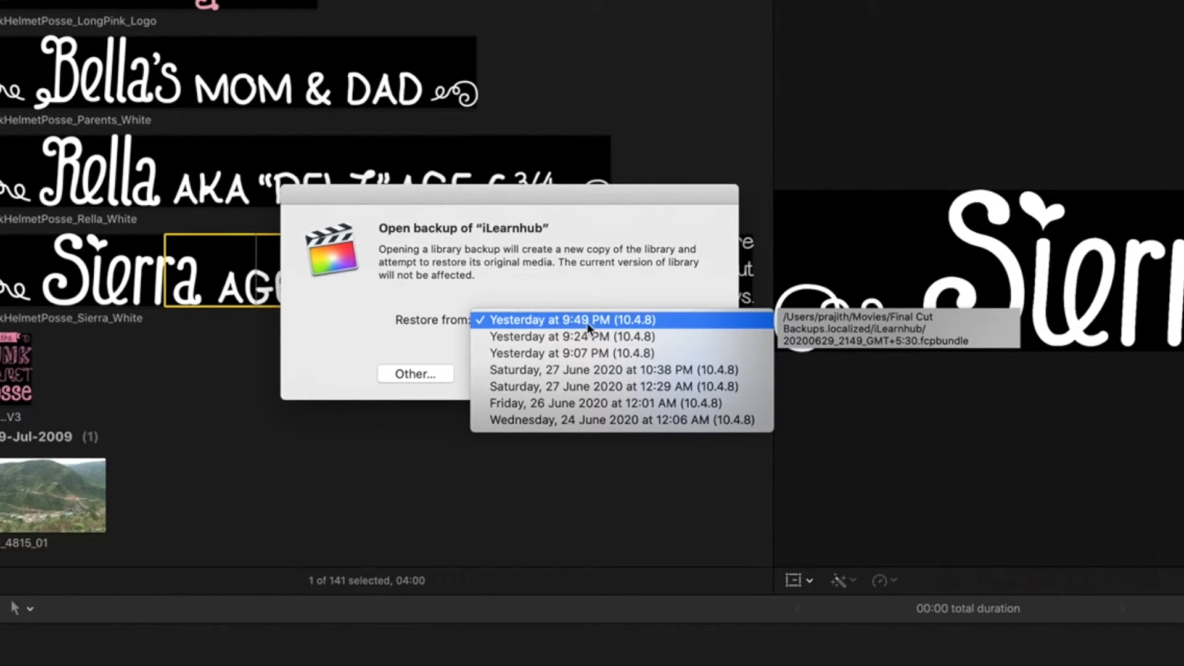
pyautogui.click(550, 320)
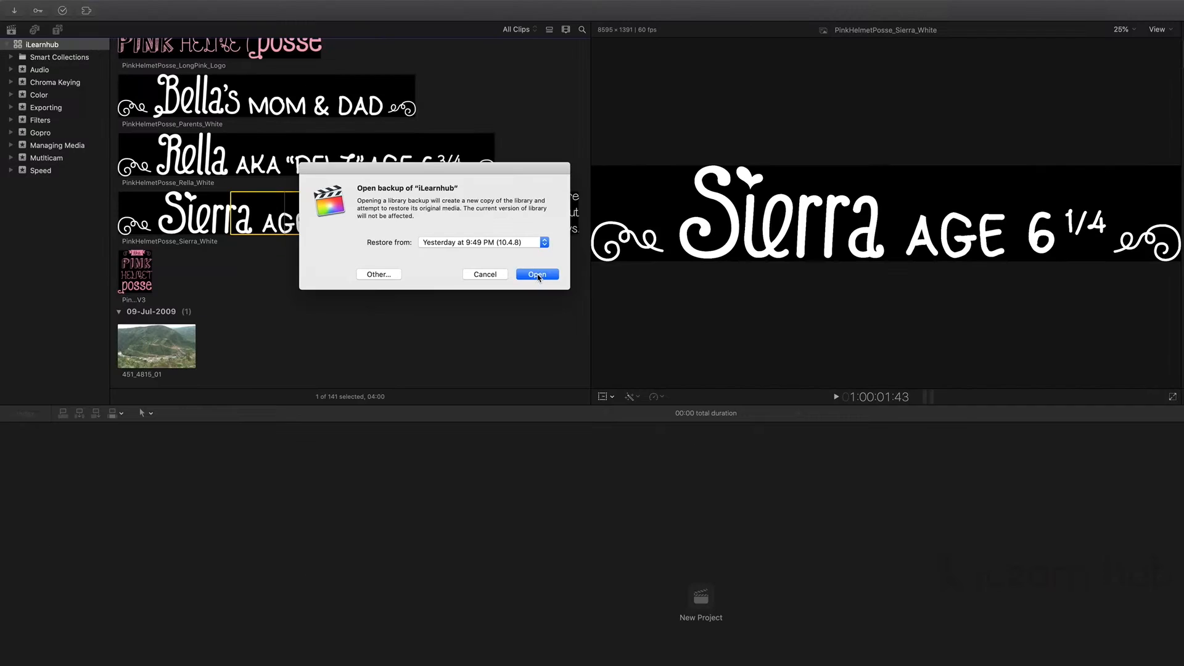
pyautogui.click(536, 273)
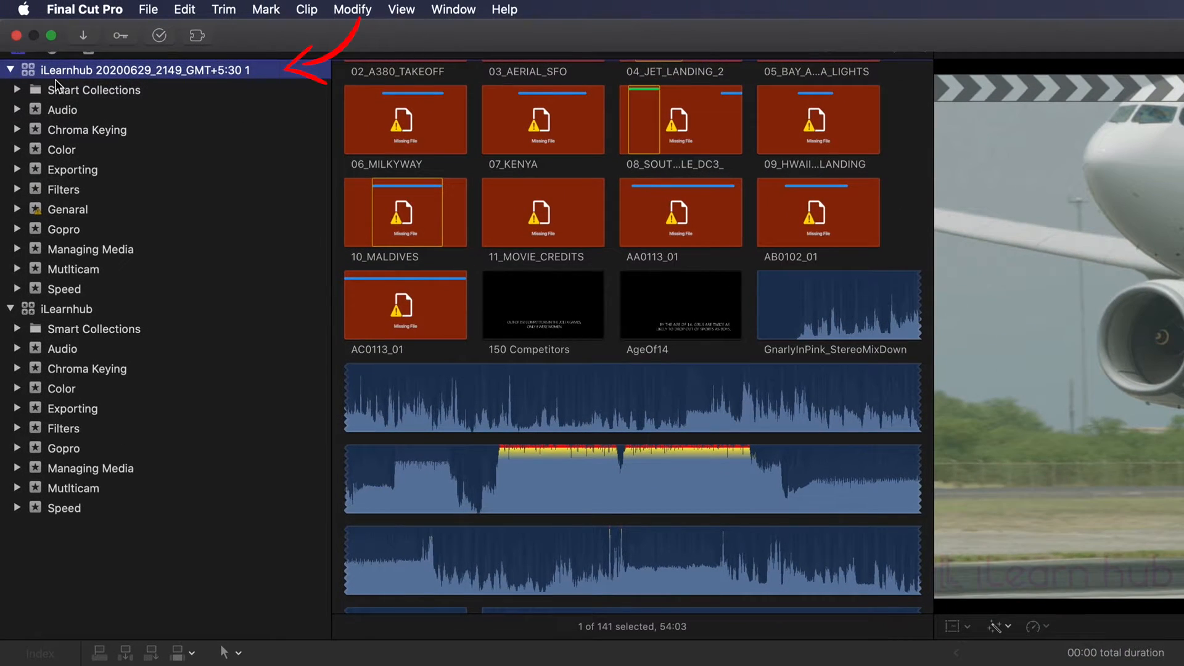
pyautogui.moveTo(164, 82)
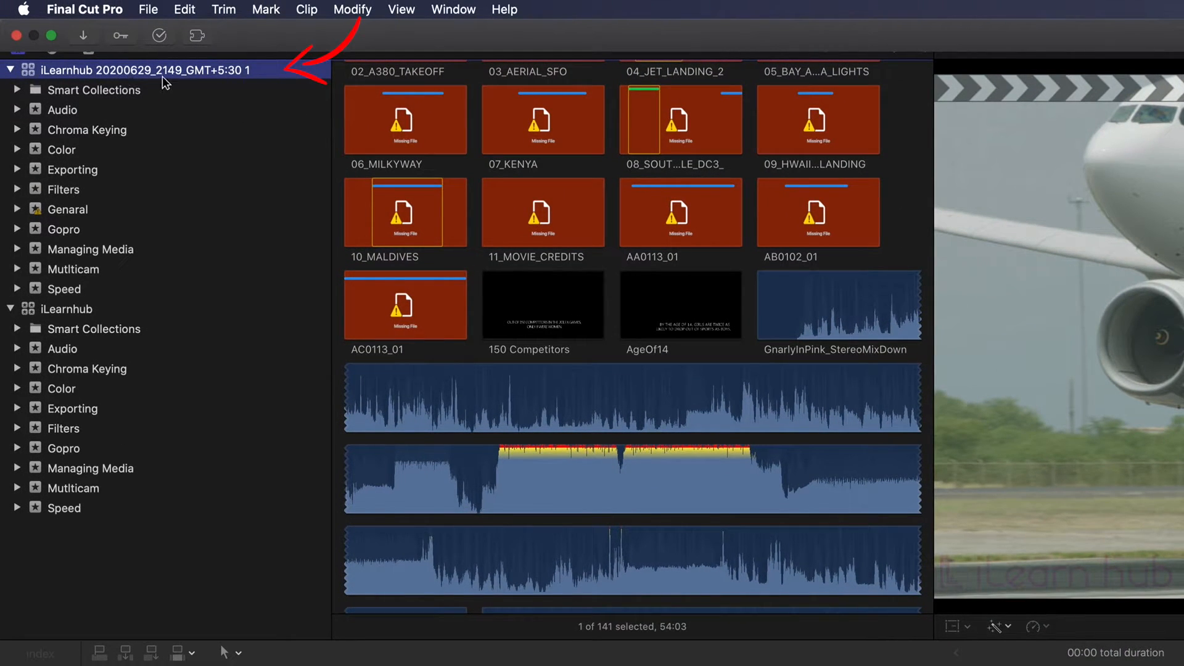
pyautogui.moveTo(109, 82)
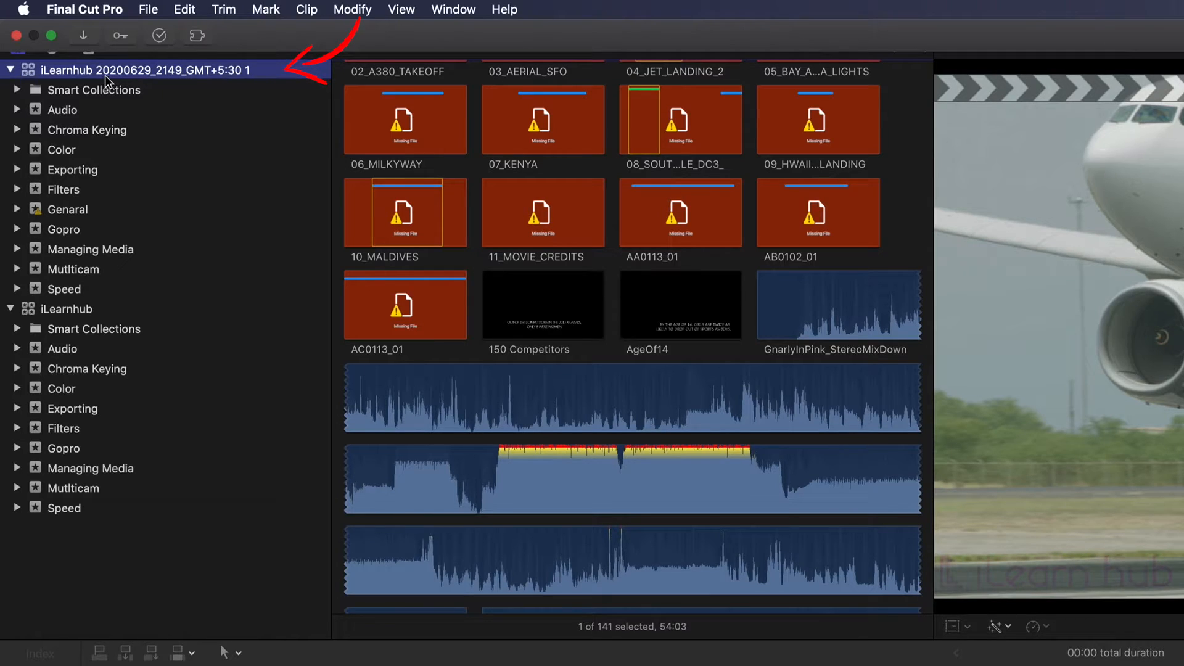
pyautogui.moveTo(175, 83)
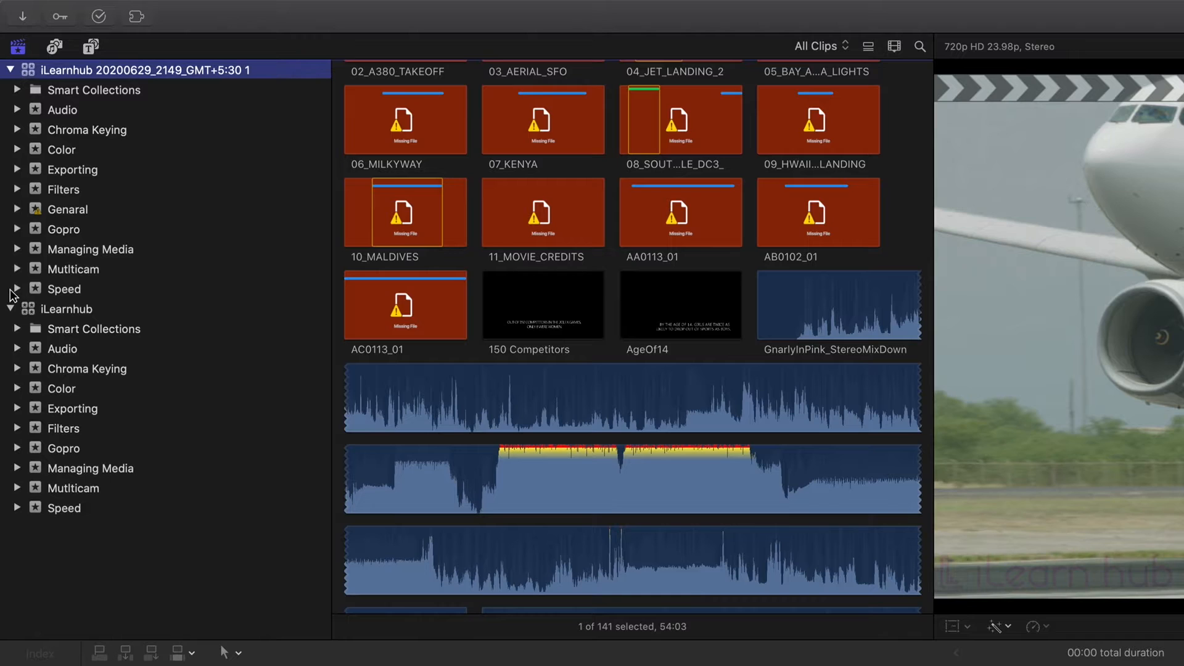
pyautogui.moveTo(99, 212)
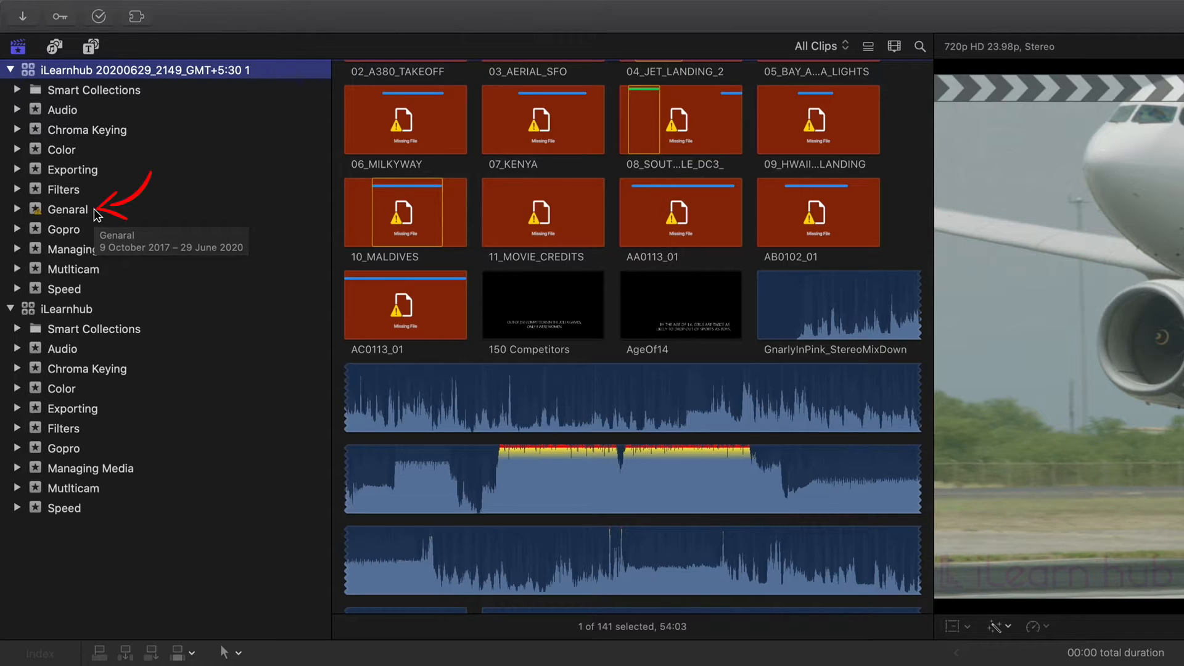
pyautogui.moveTo(66, 221)
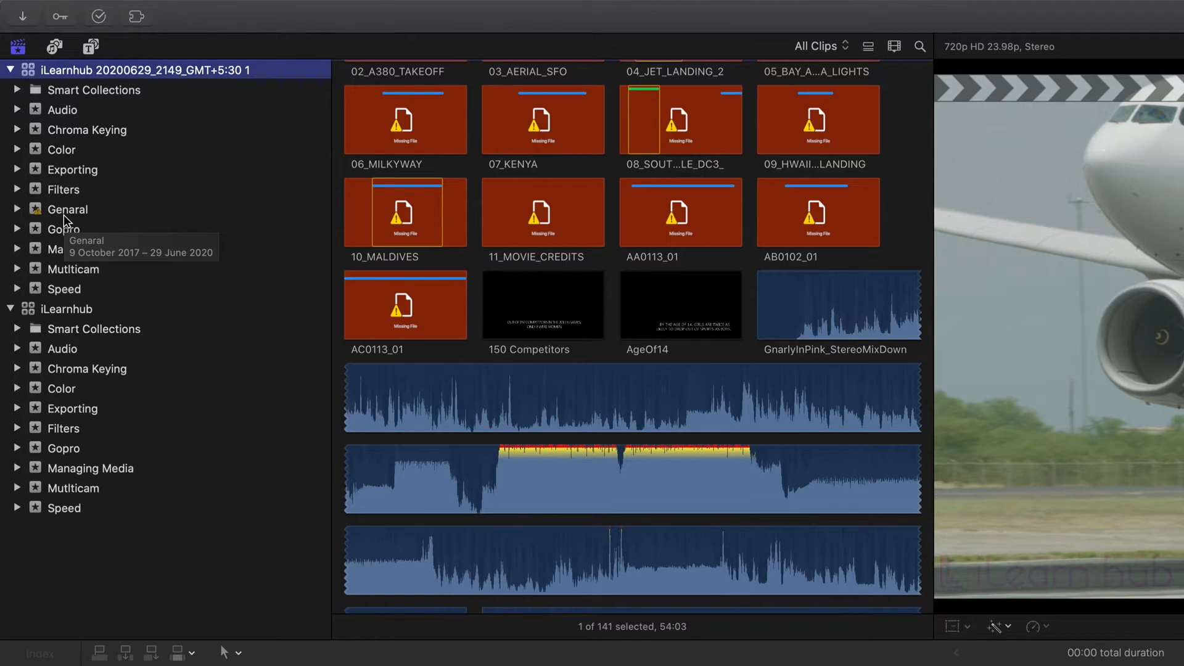
# - Show the Genaral event's clips in the restored library, all appearing as missing files
pyautogui.click(67, 209)
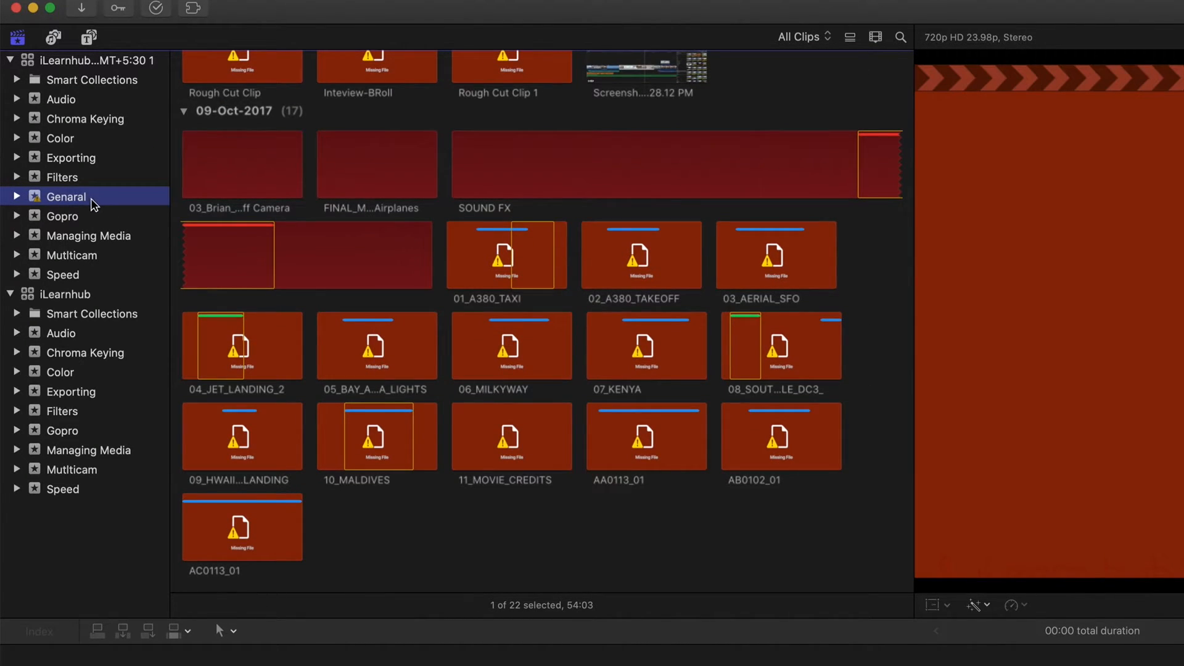
pyautogui.click(127, 9)
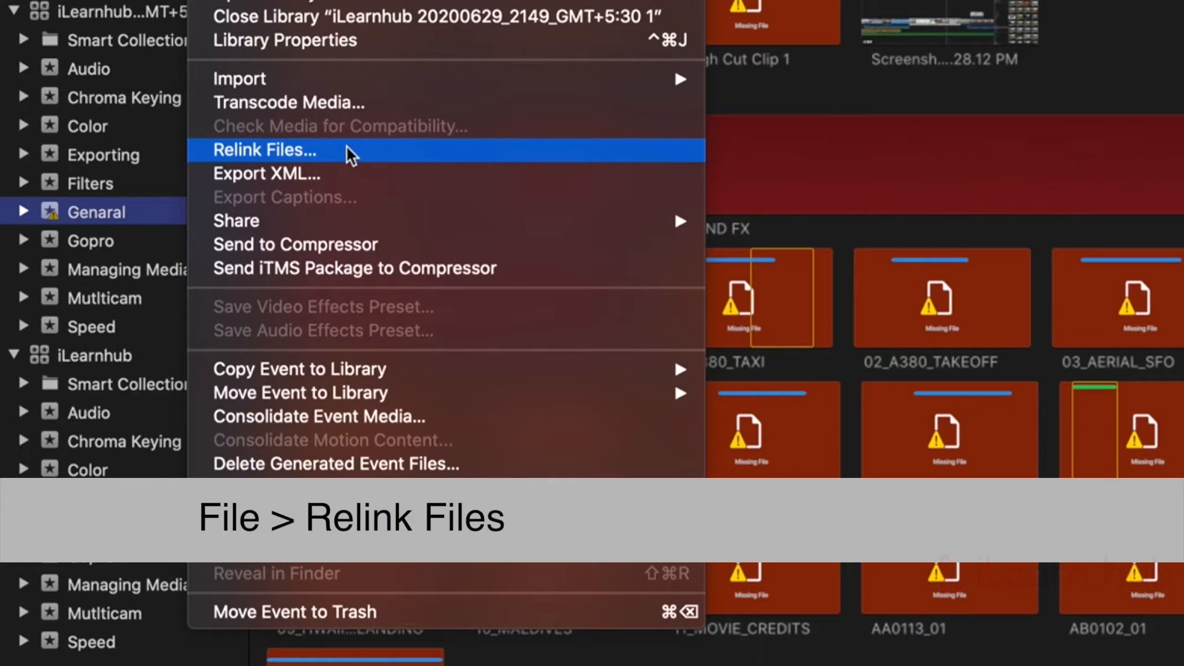
# - Relink all 17 missing Genaral clips to the Lesson 02 folder on WIN8USB
pyautogui.click(264, 149)
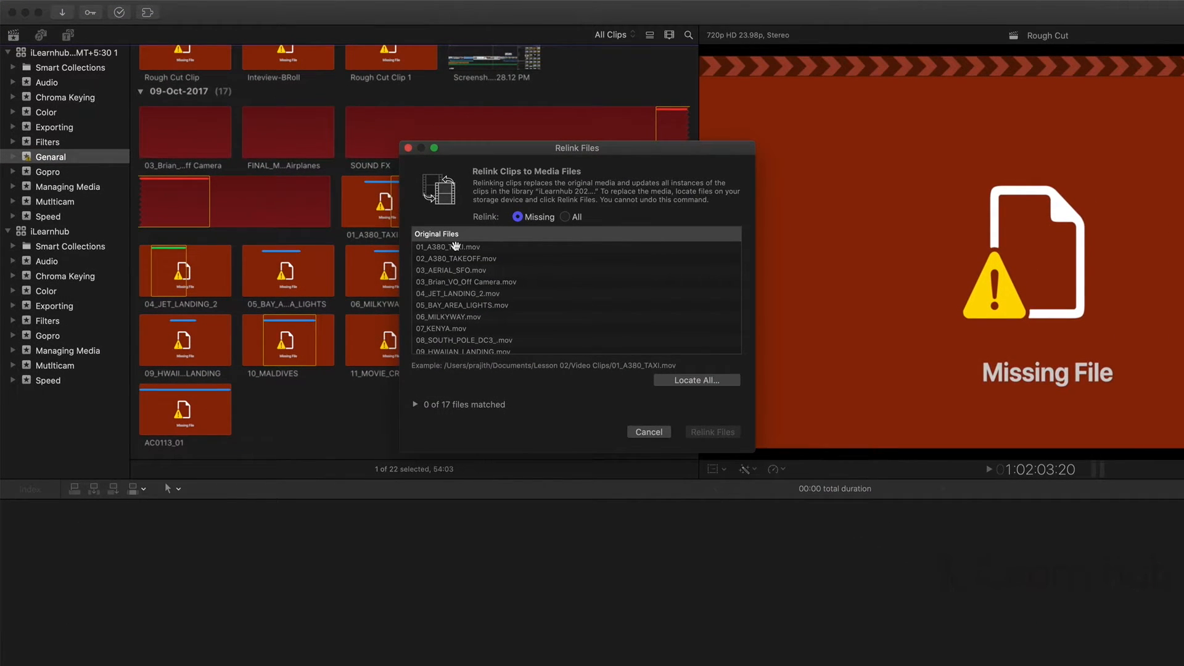
pyautogui.scroll(-3)
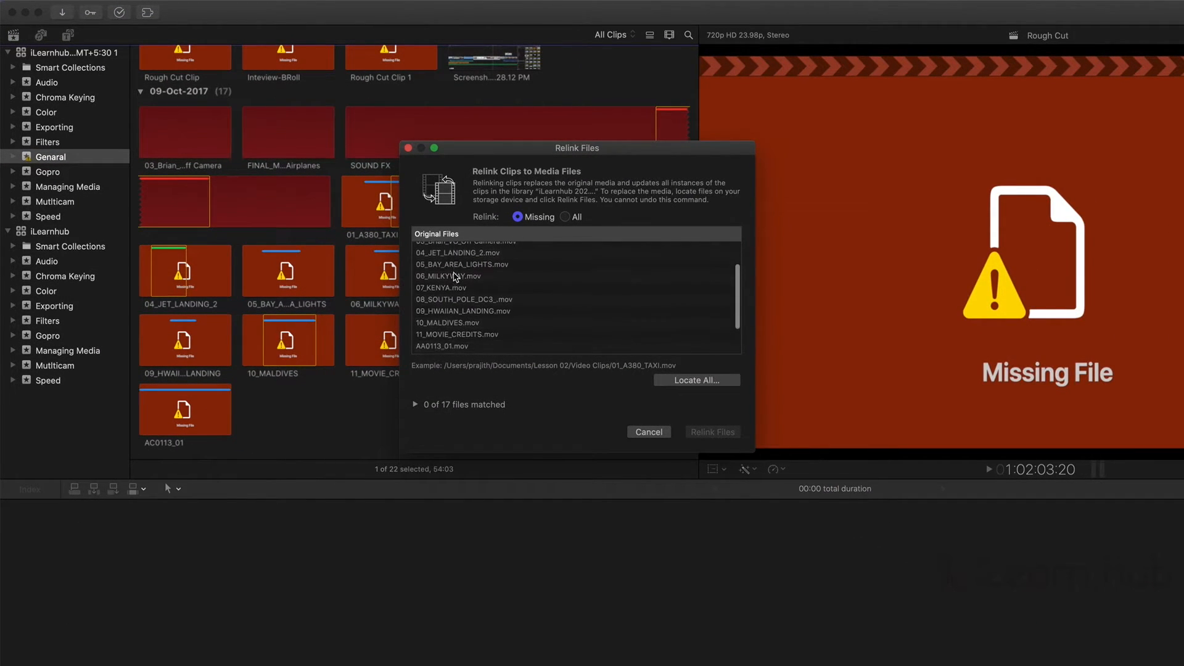
pyautogui.scroll(3)
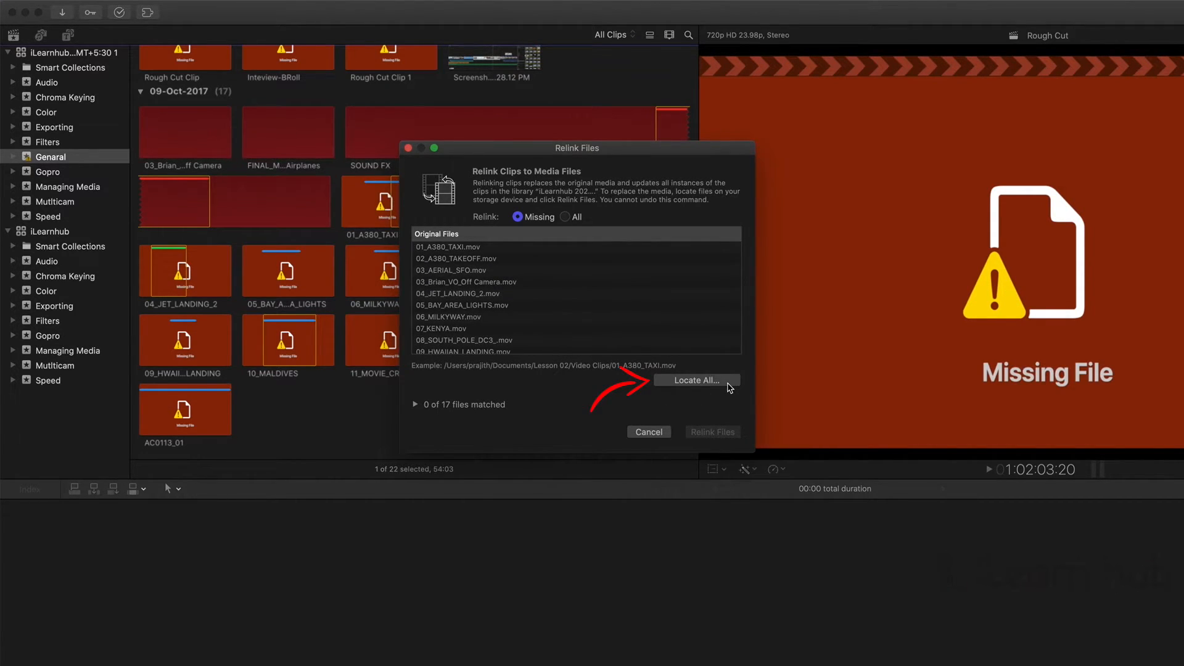
pyautogui.click(695, 380)
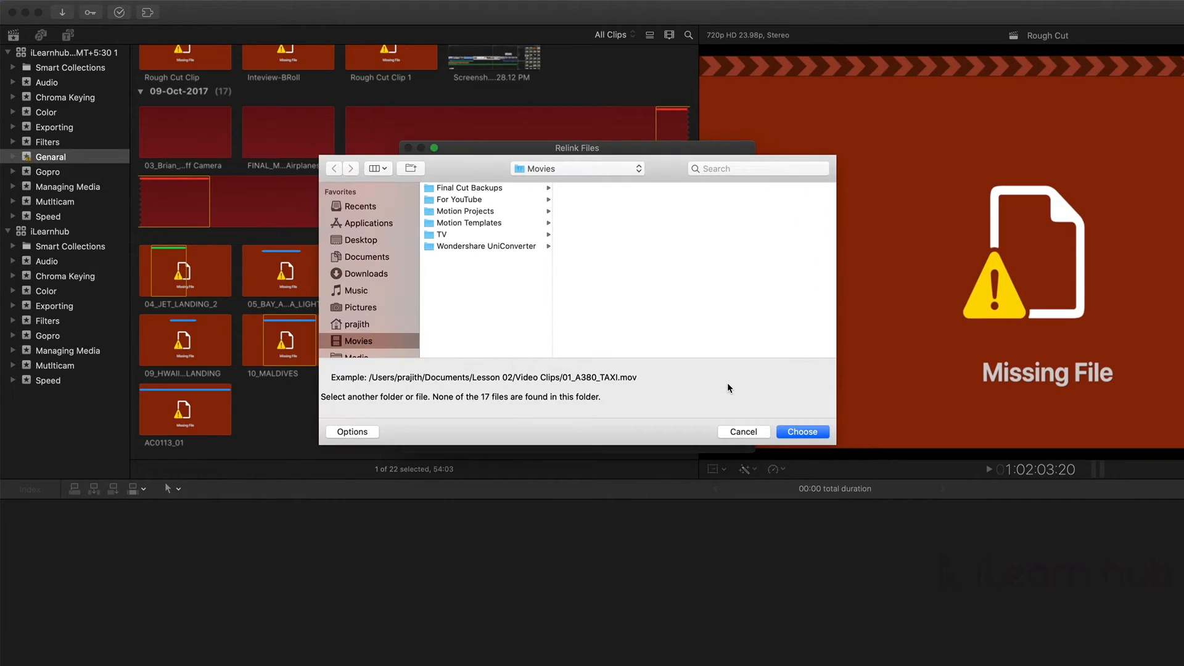
pyautogui.scroll(-3)
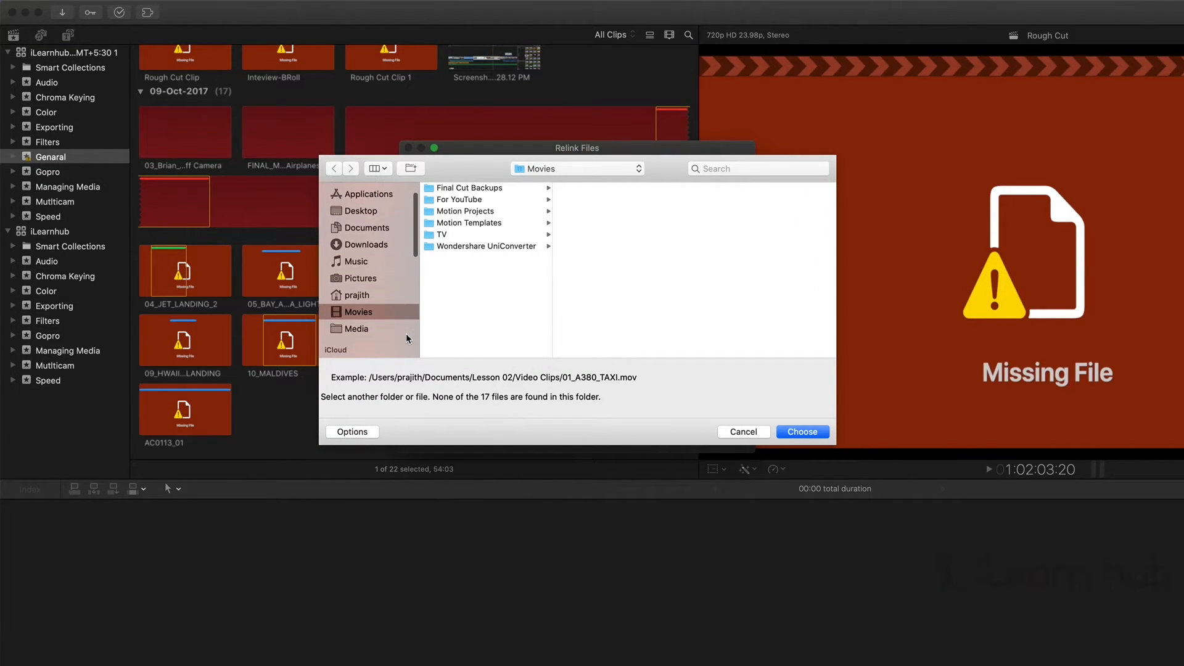
pyautogui.scroll(-3)
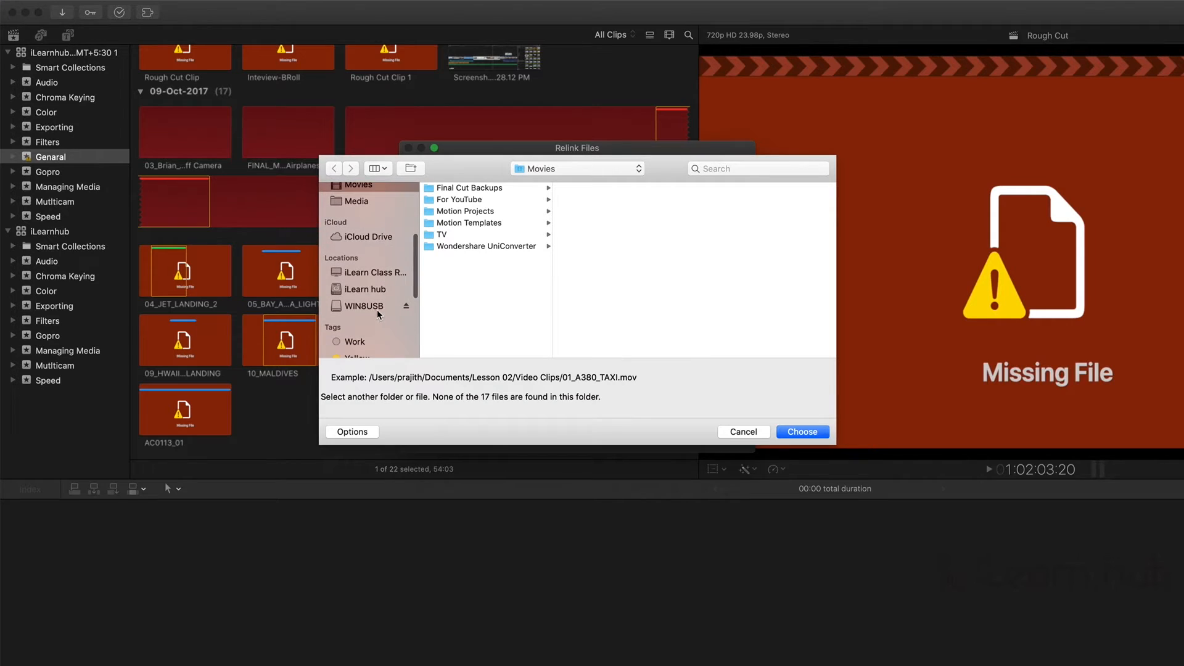
pyautogui.click(362, 306)
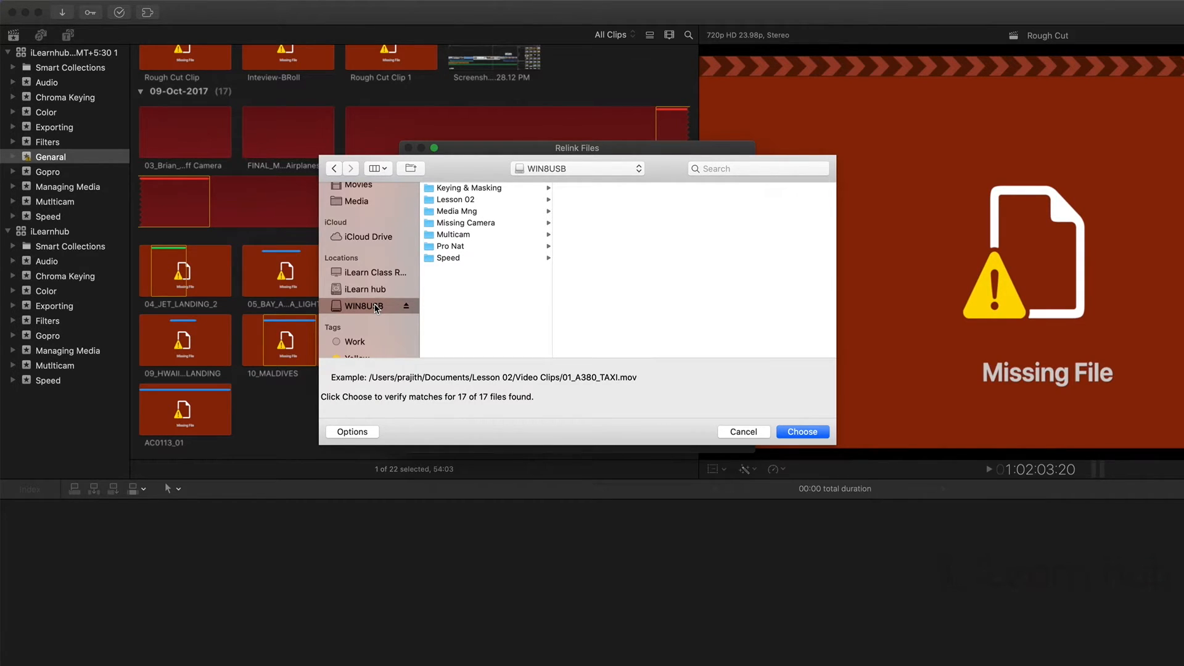
pyautogui.click(455, 200)
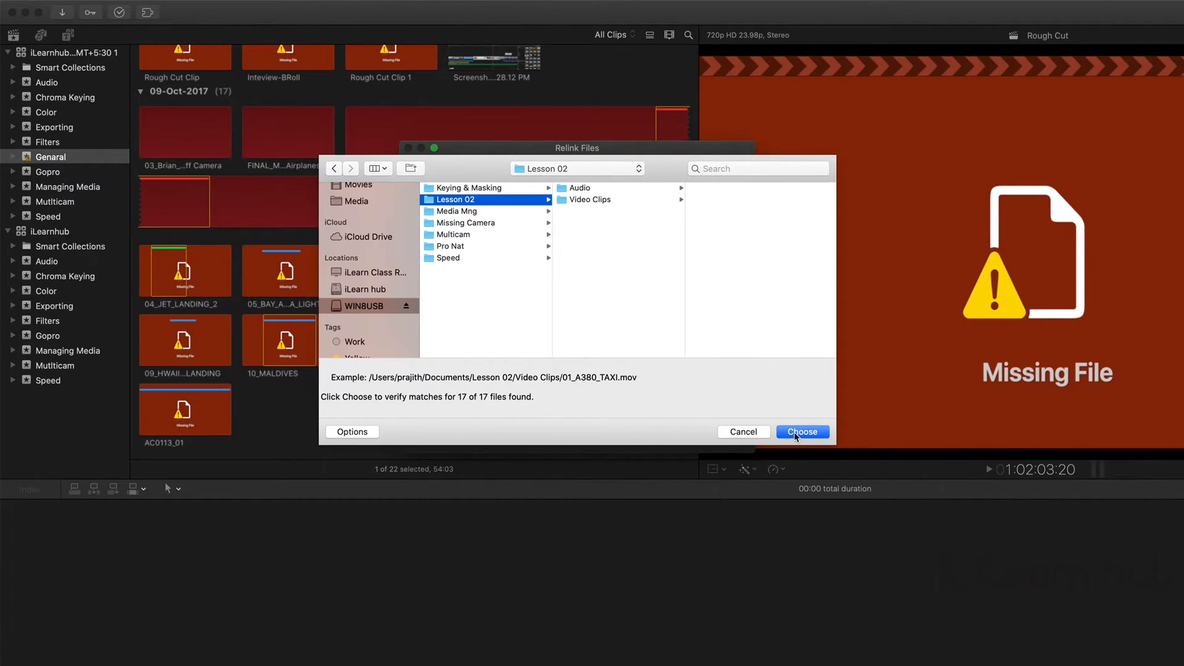
pyautogui.click(802, 432)
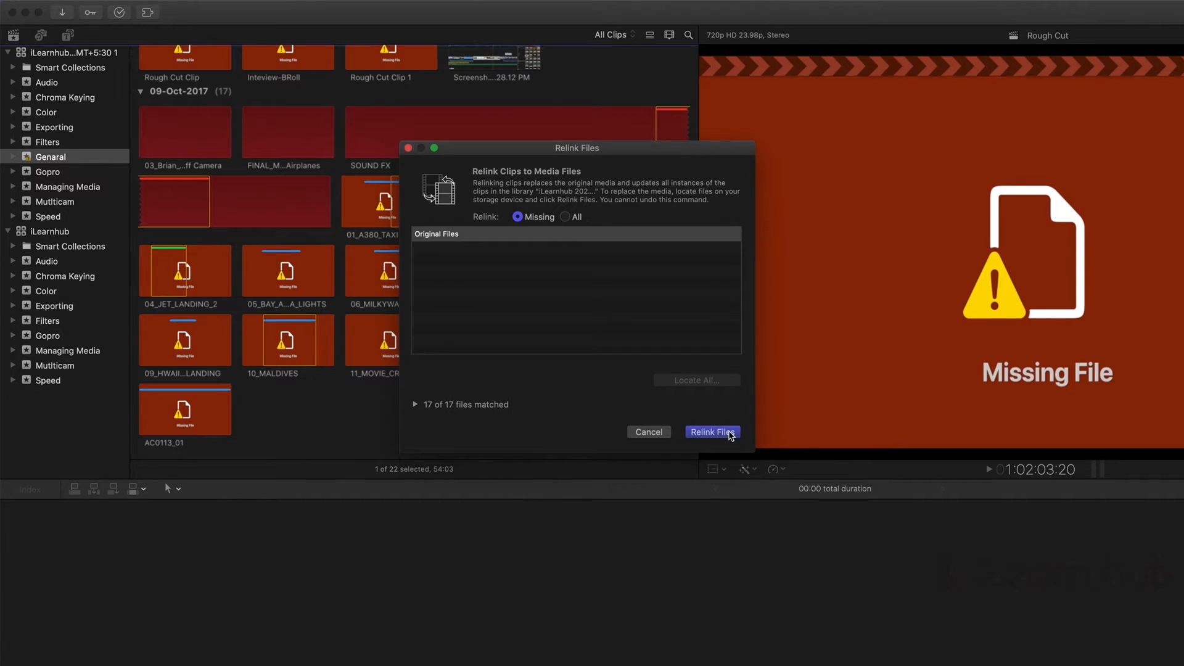
pyautogui.click(711, 432)
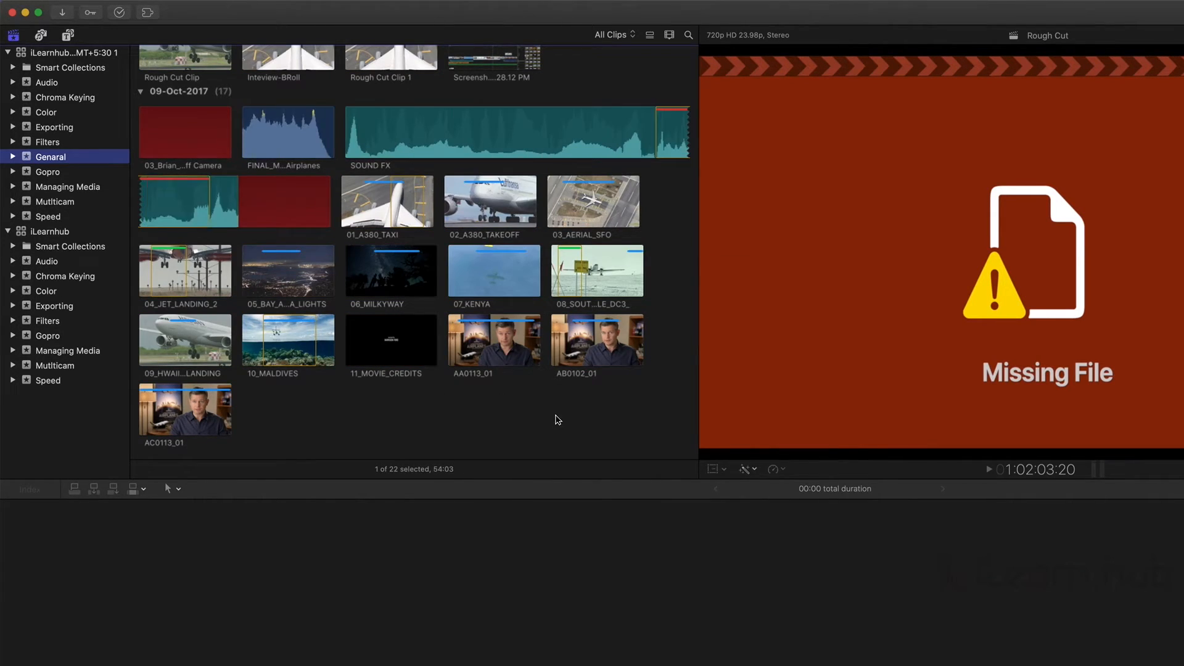
# - Load the Rough Cut project into the timeline to preview its relinked footage
pyautogui.click(1134, 24)
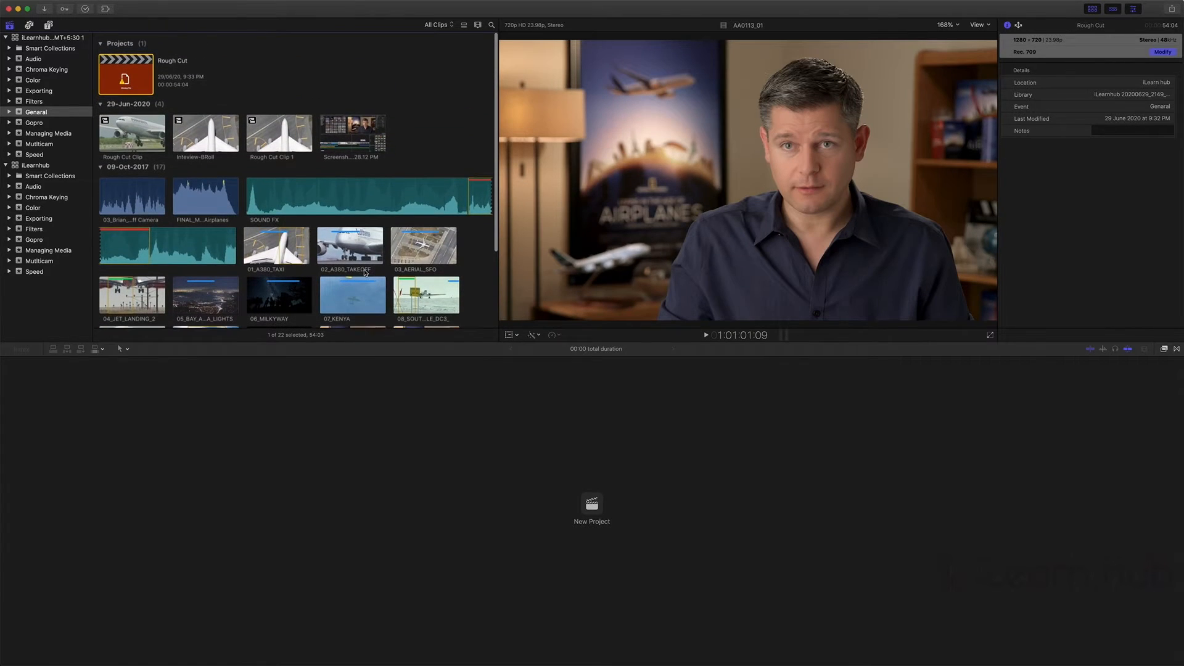
pyautogui.doubleClick(126, 75)
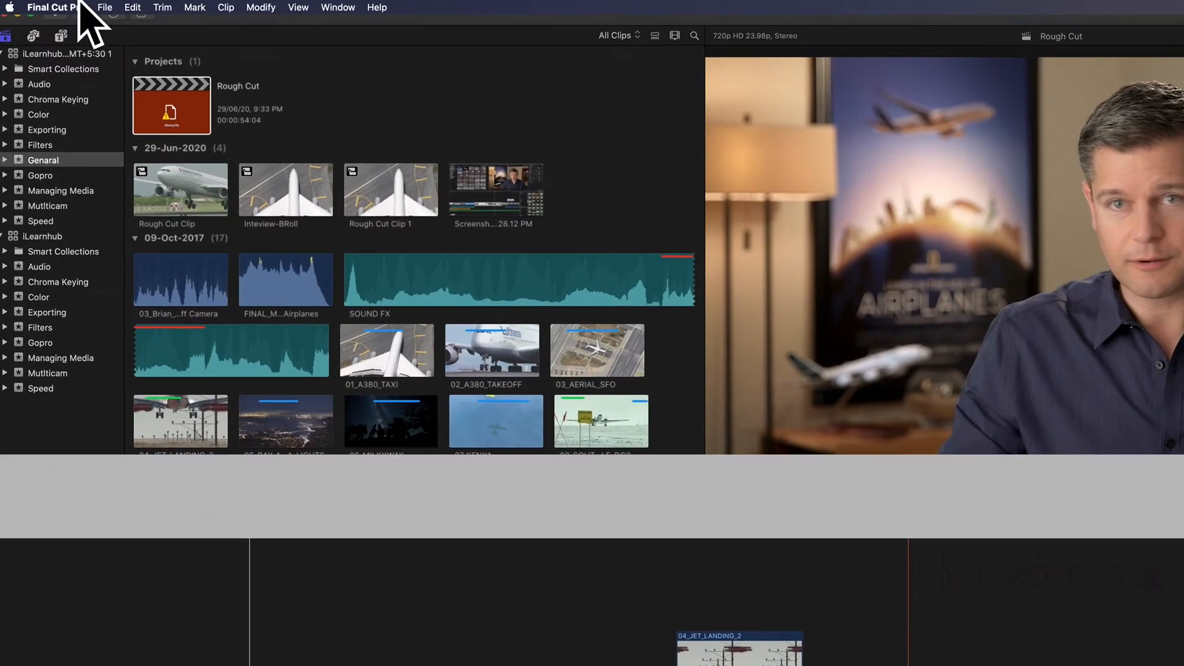
# - Reopen the iLearnhub library from a backup so only it is shown, listing 119 items
pyautogui.click(105, 7)
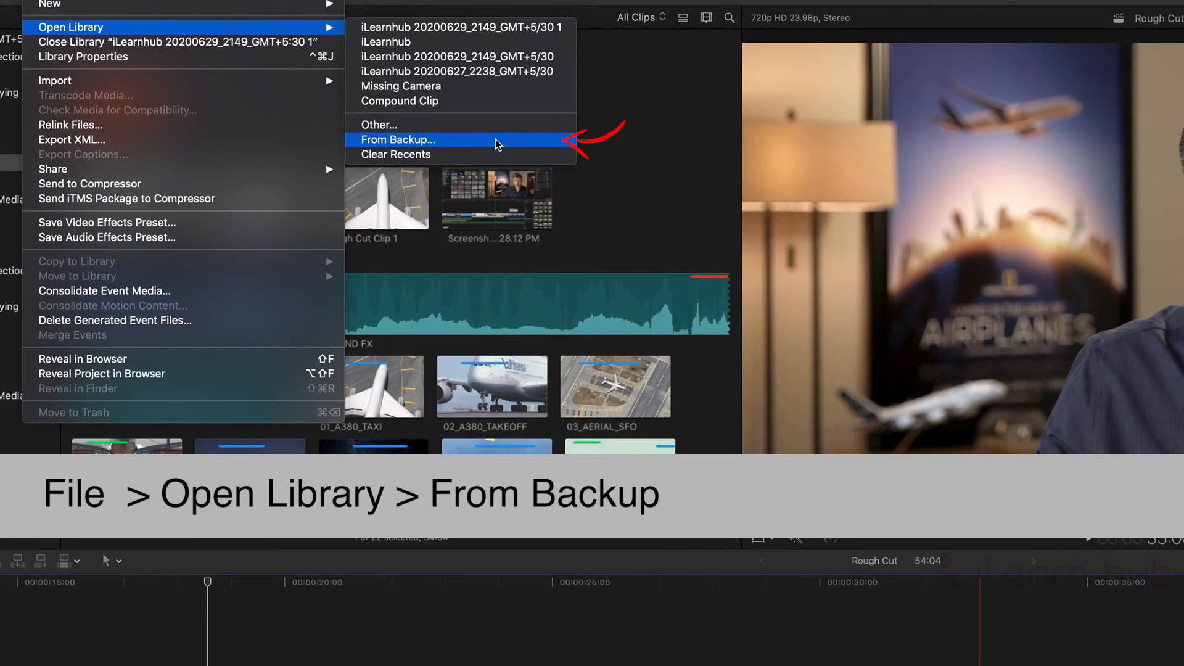
pyautogui.click(398, 139)
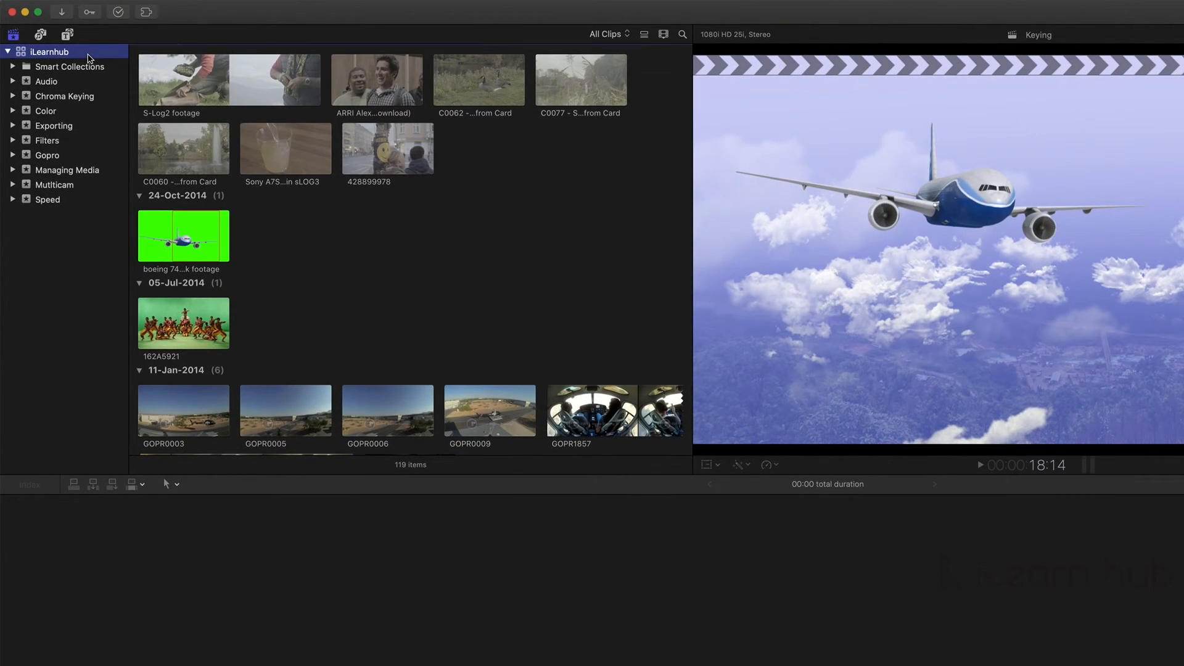
# - Bring up the iLearnhub library's storage location settings from its Library Properties
pyautogui.click(1172, 9)
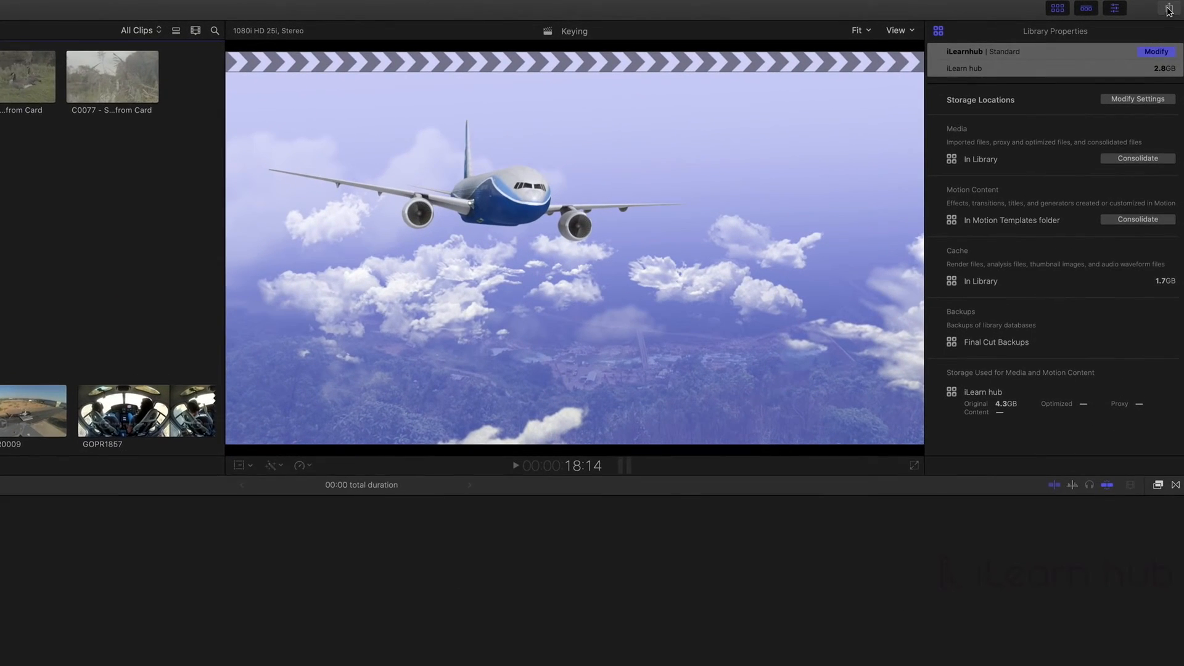
pyautogui.click(1169, 9)
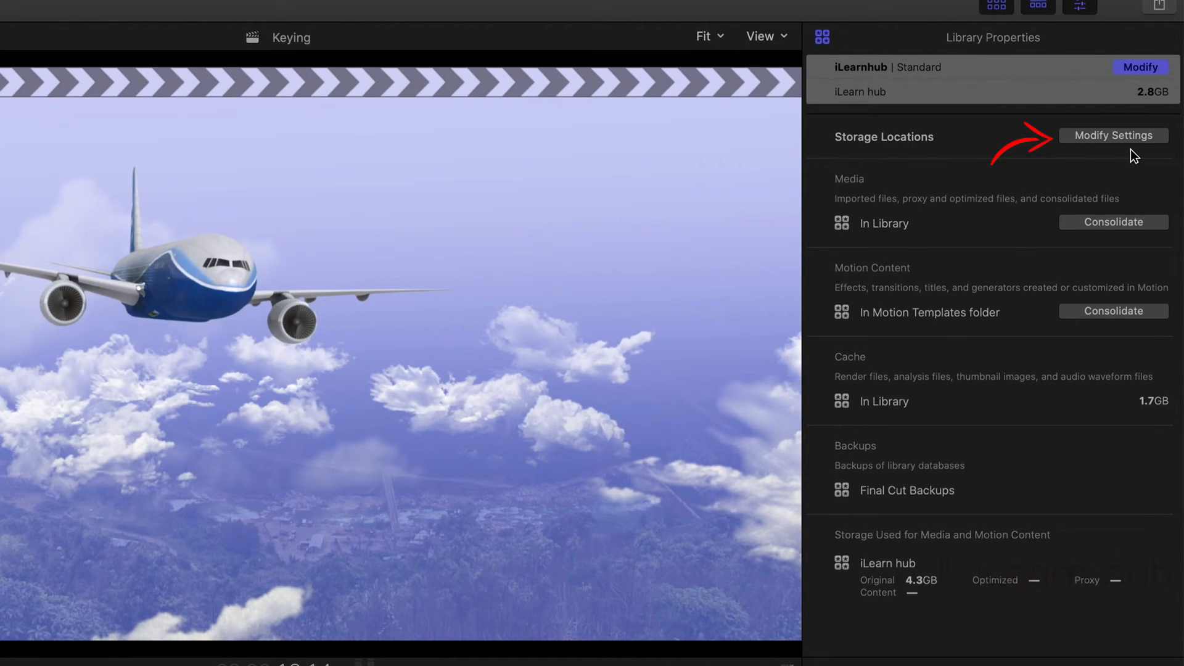
pyautogui.click(1115, 135)
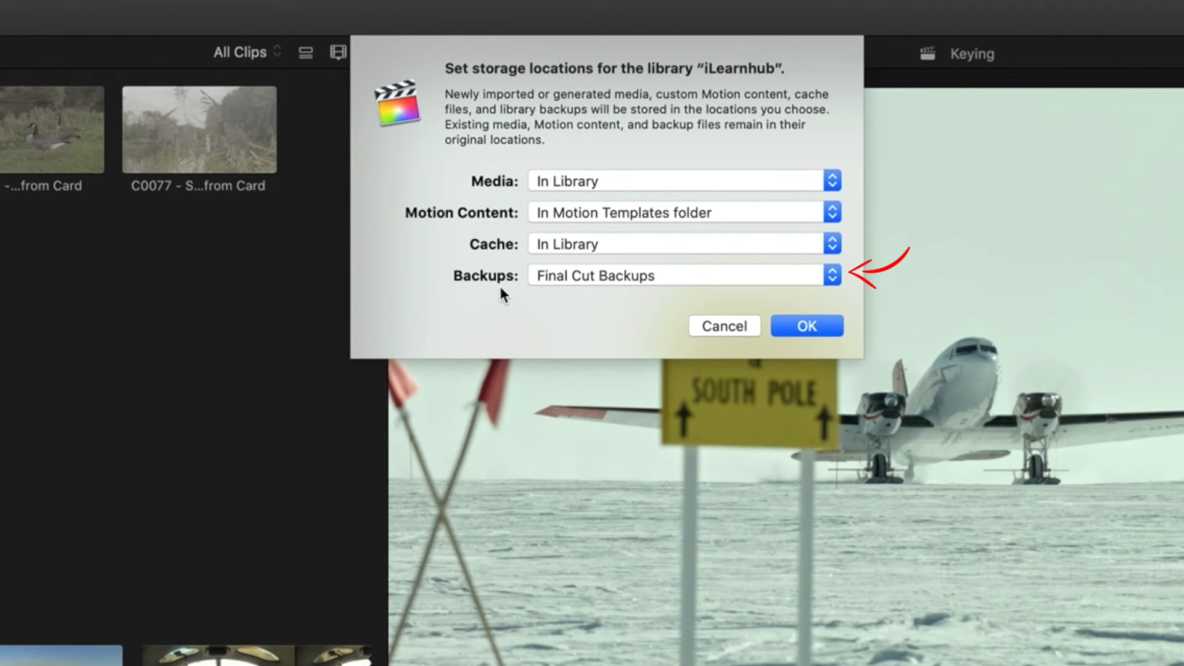
# - Set the library's backup location to the WIN8USB drive
pyautogui.click(830, 275)
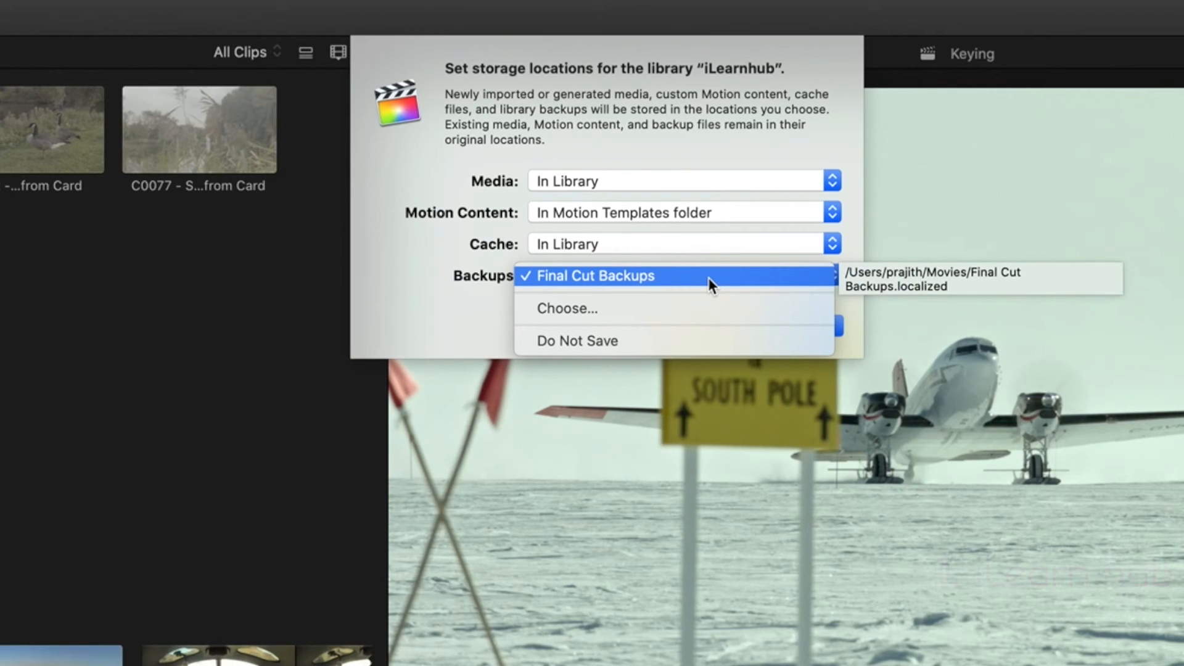
pyautogui.moveTo(698, 310)
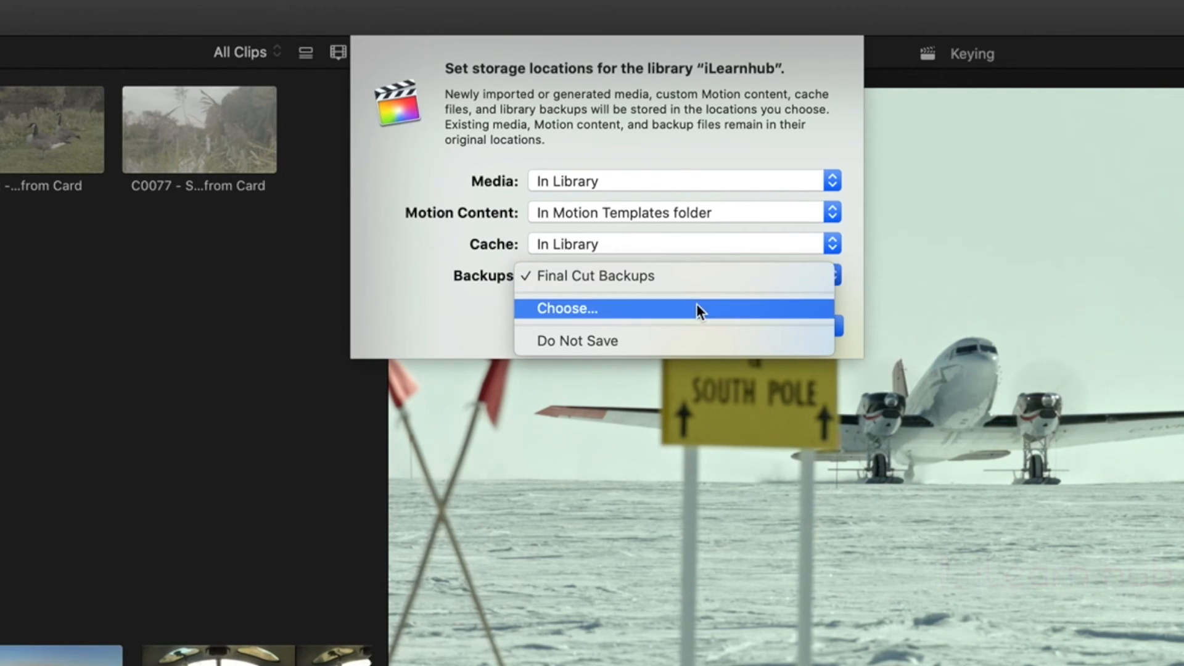
pyautogui.click(567, 308)
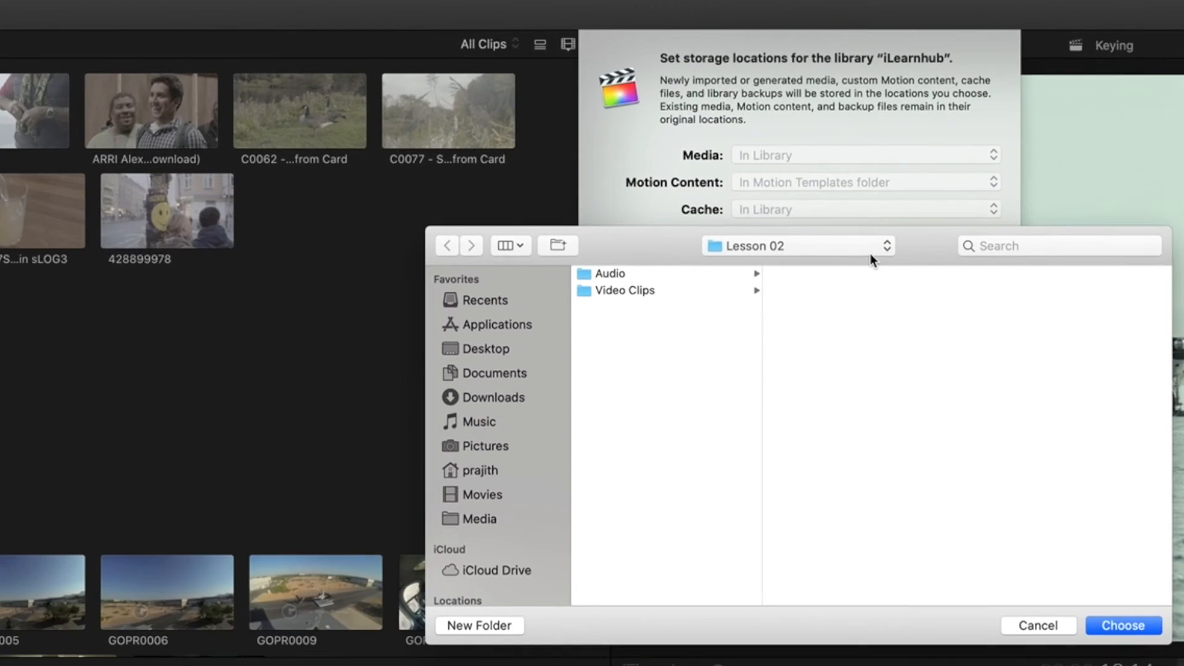
pyautogui.scroll(-3)
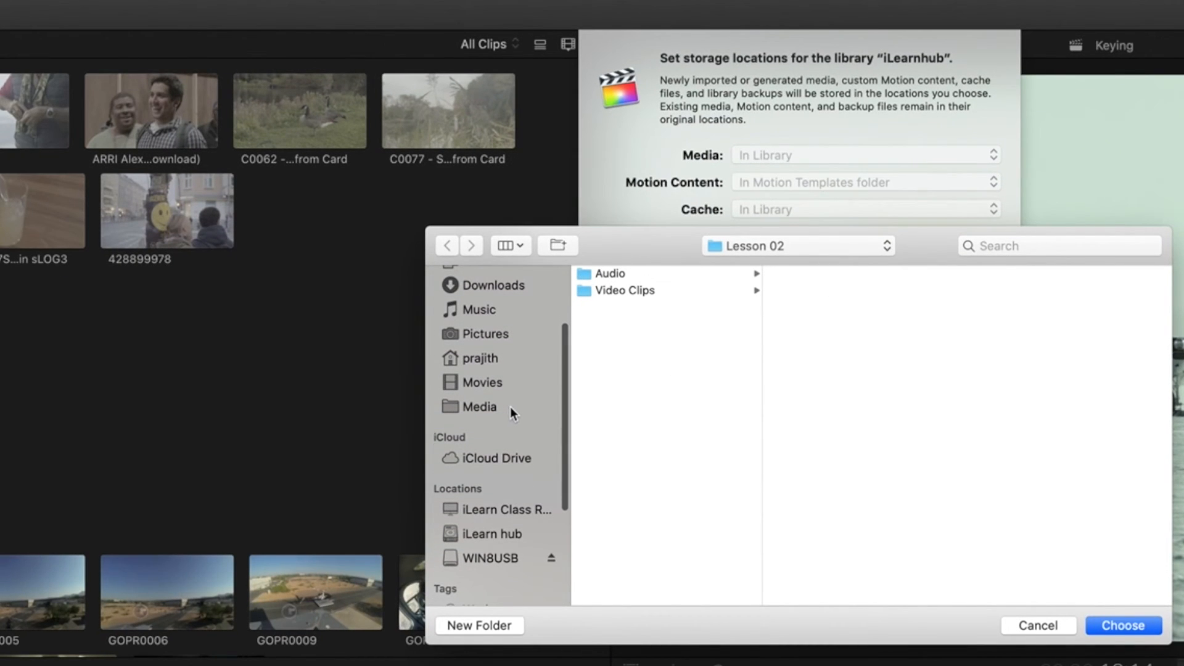
pyautogui.click(490, 558)
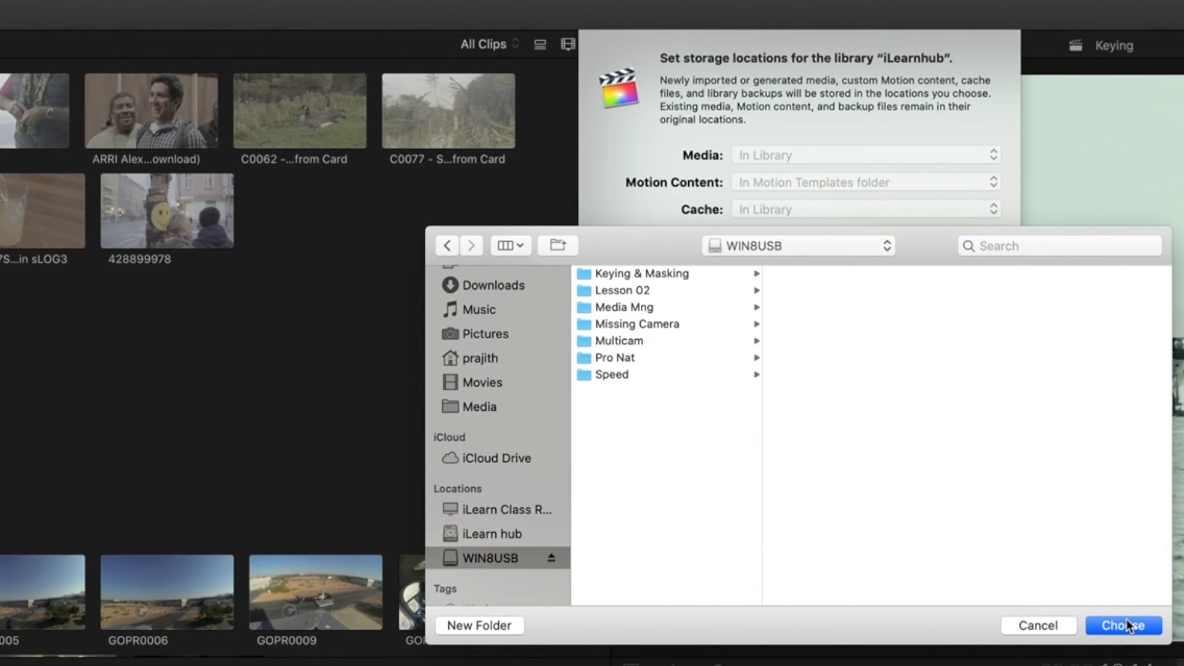
pyautogui.click(1123, 626)
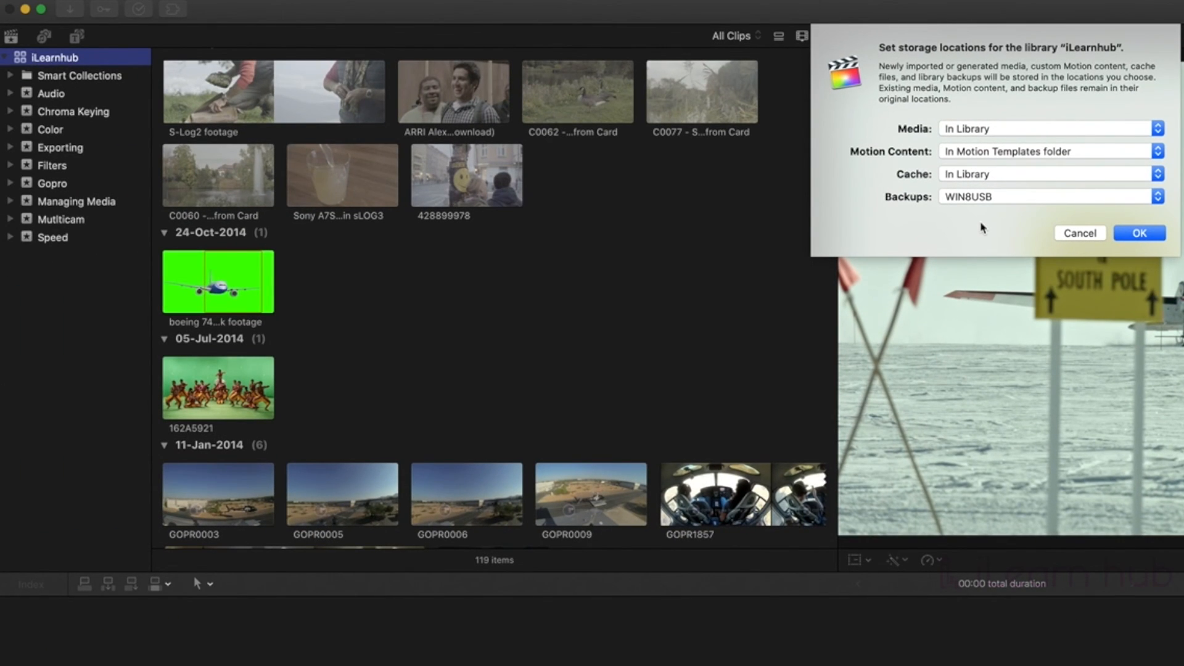
pyautogui.moveTo(1140, 233)
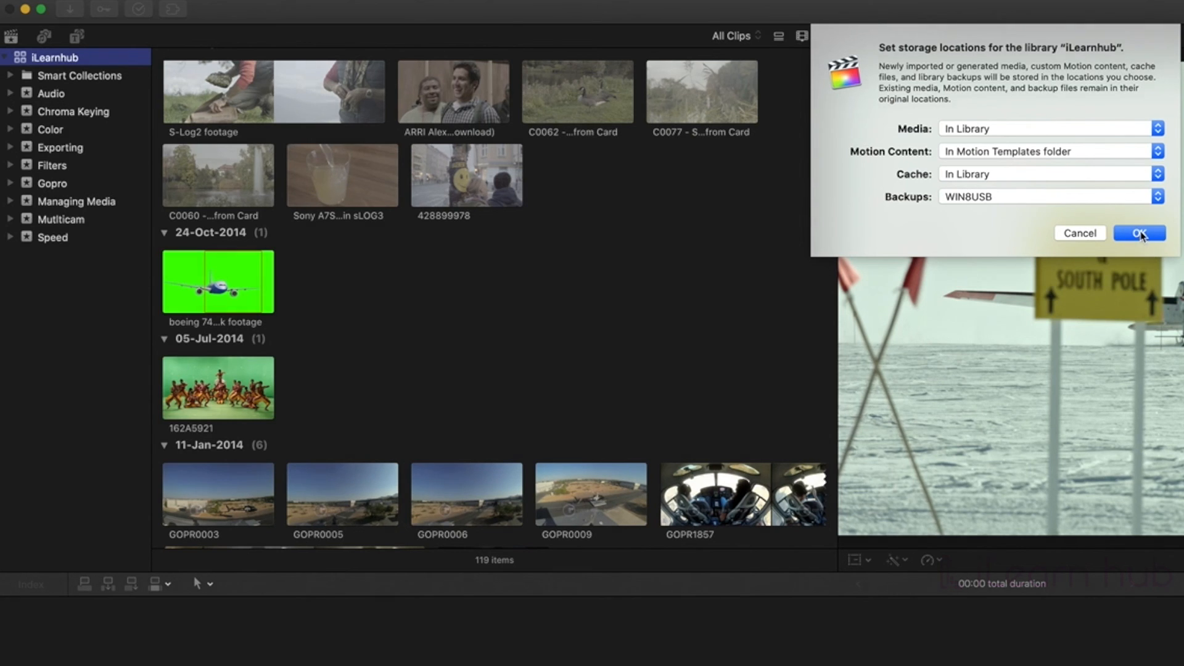